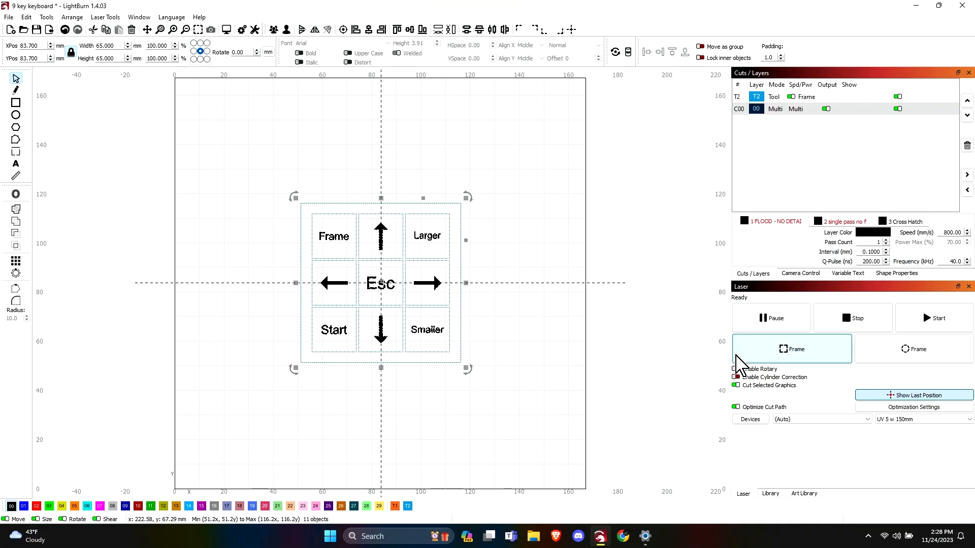
mouse_move(553, 298)
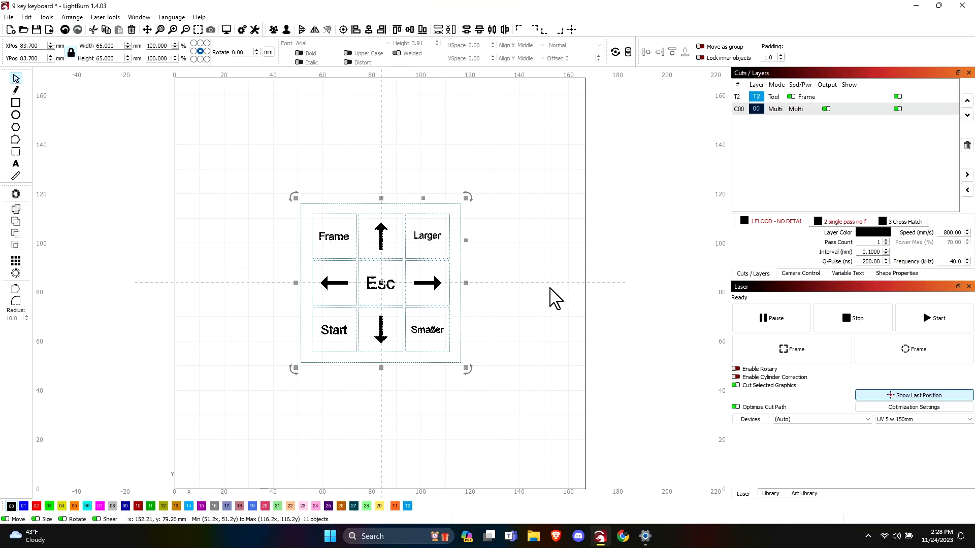
mouse_move(559, 292)
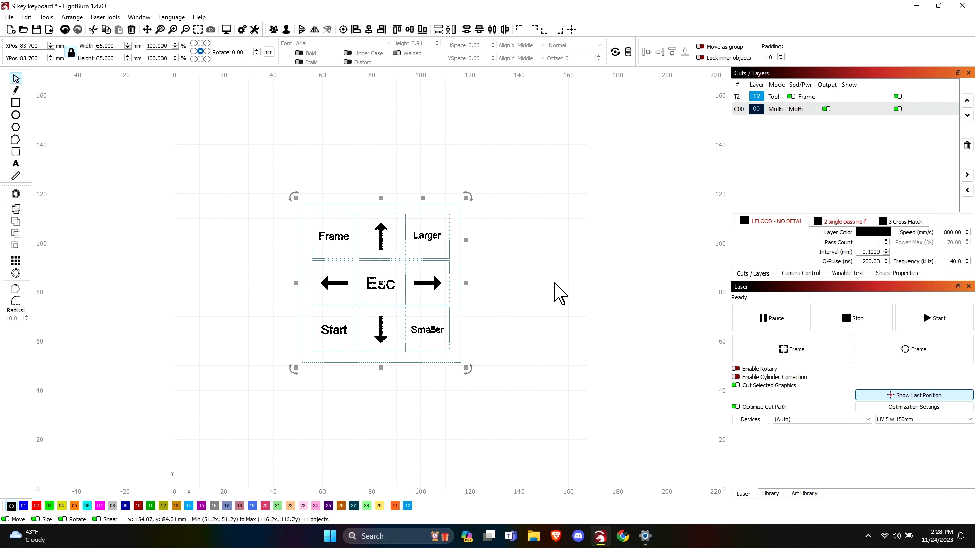
mouse_move(581, 297)
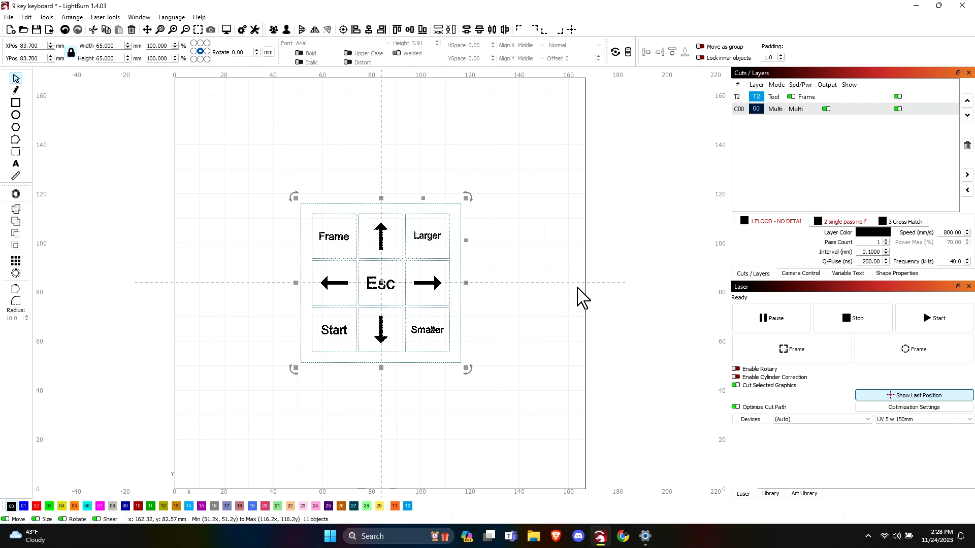
mouse_move(538, 280)
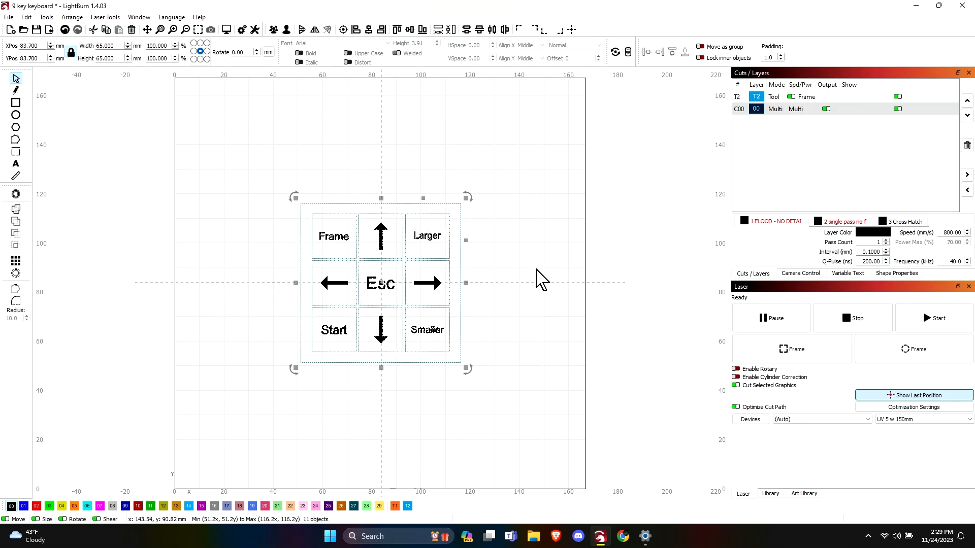
mouse_move(552, 285)
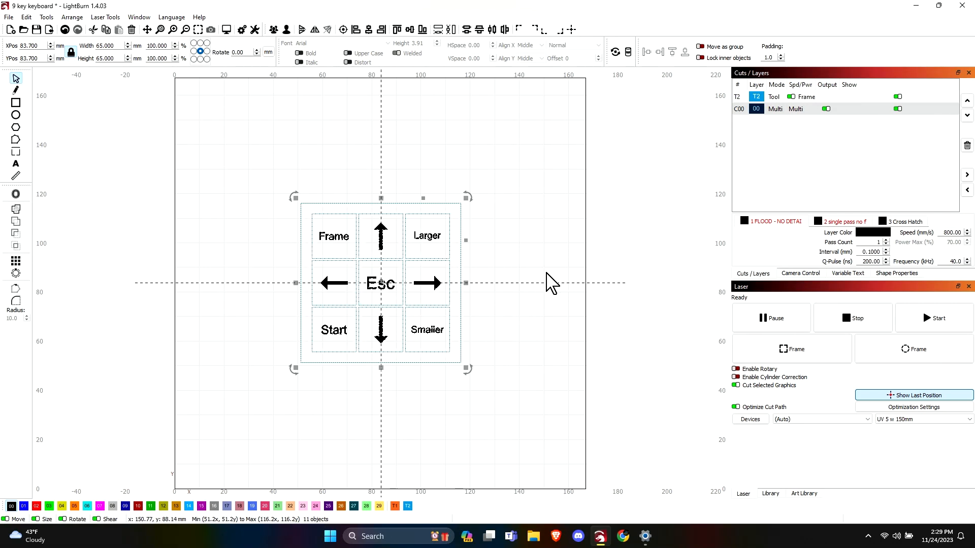
mouse_move(560, 293)
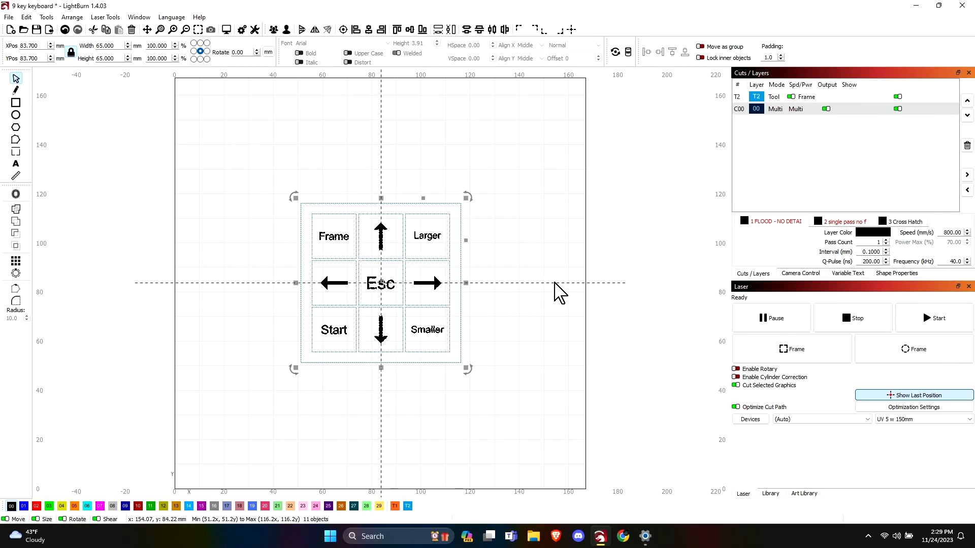
mouse_move(565, 320)
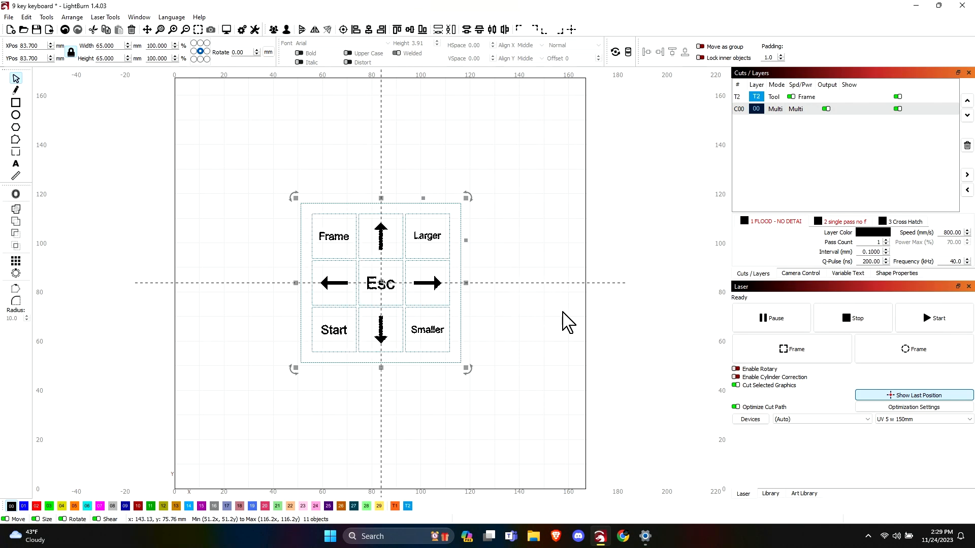
mouse_move(535, 316)
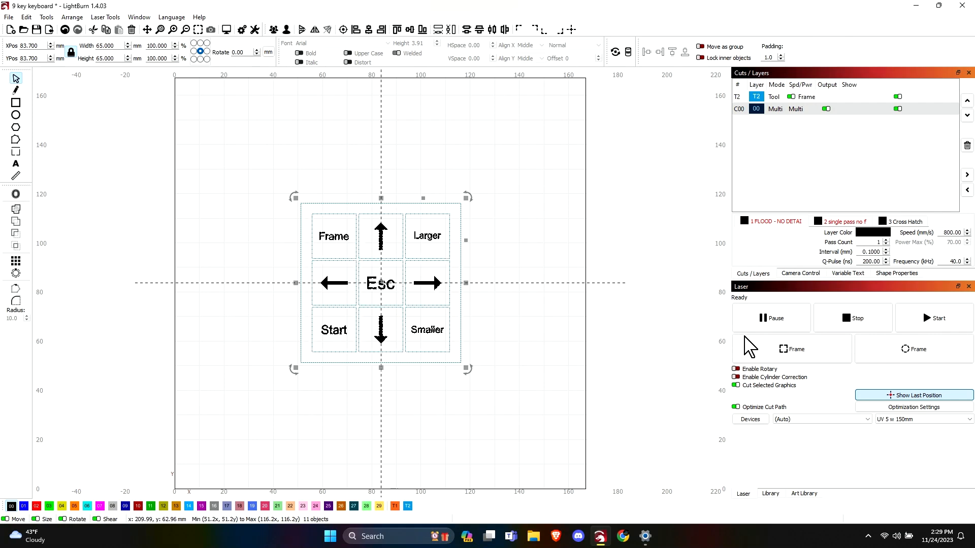
mouse_move(792, 349)
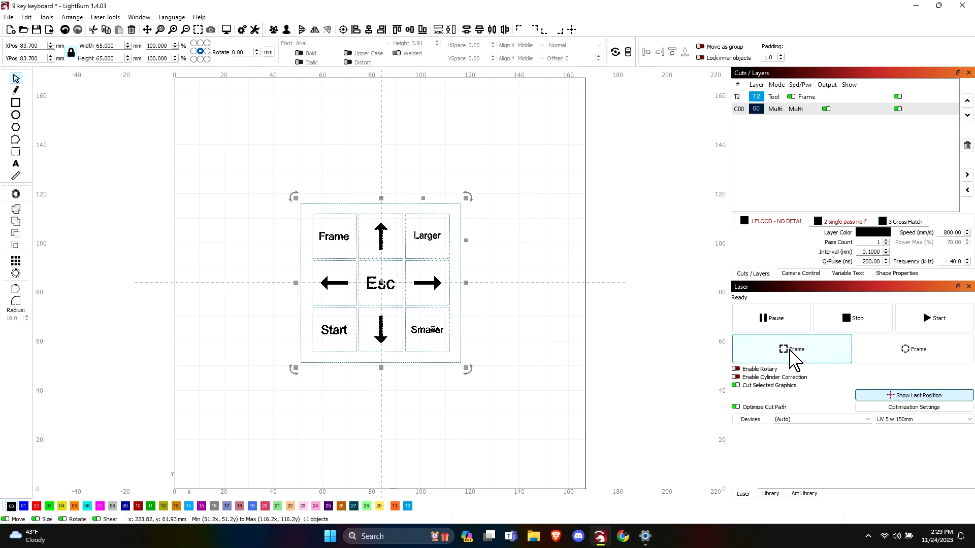
mouse_move(795, 358)
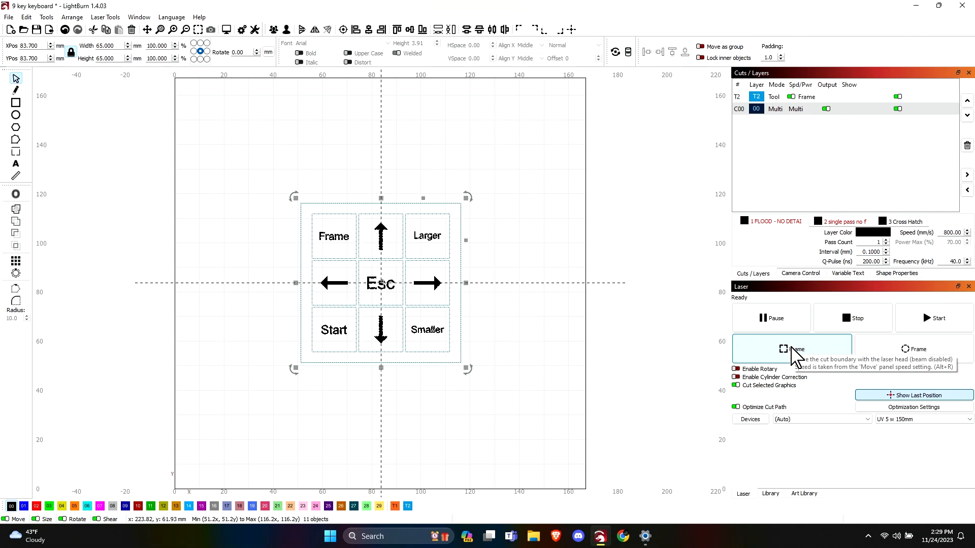
- Start the Contour live frame so the laser traces the nine-key layout boundary
click(791, 348)
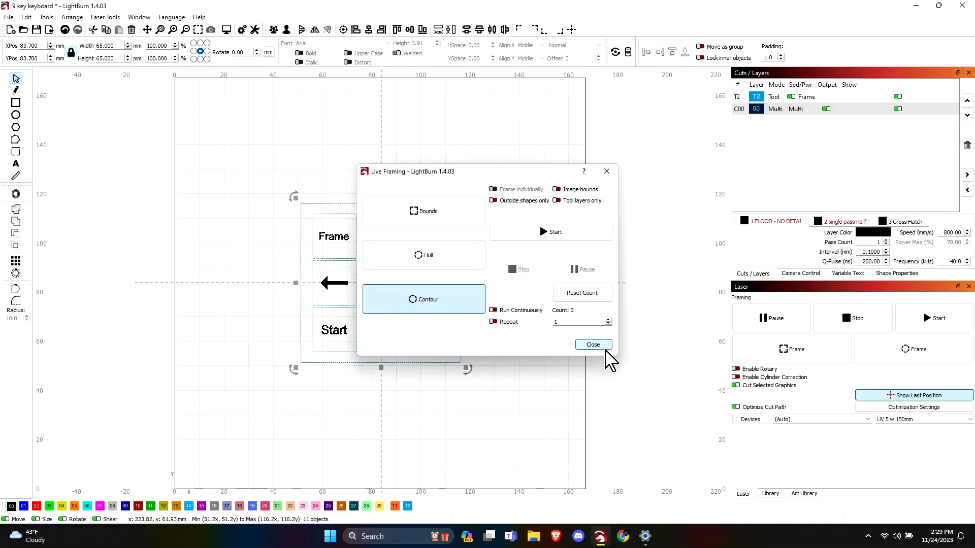
- Close Live Framing, narrow the Smaller label twice, and select the Start label for resizing
click(591, 344)
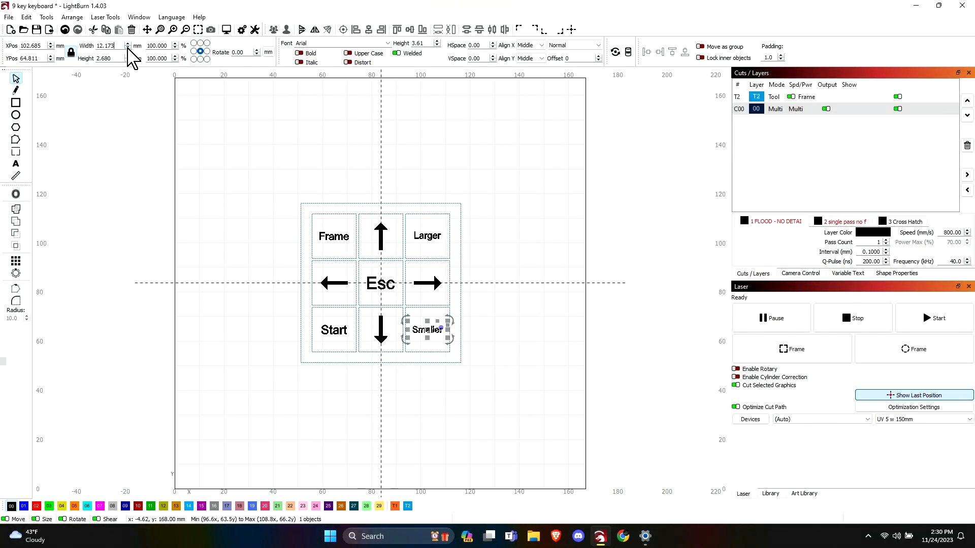
mouse_move(407, 243)
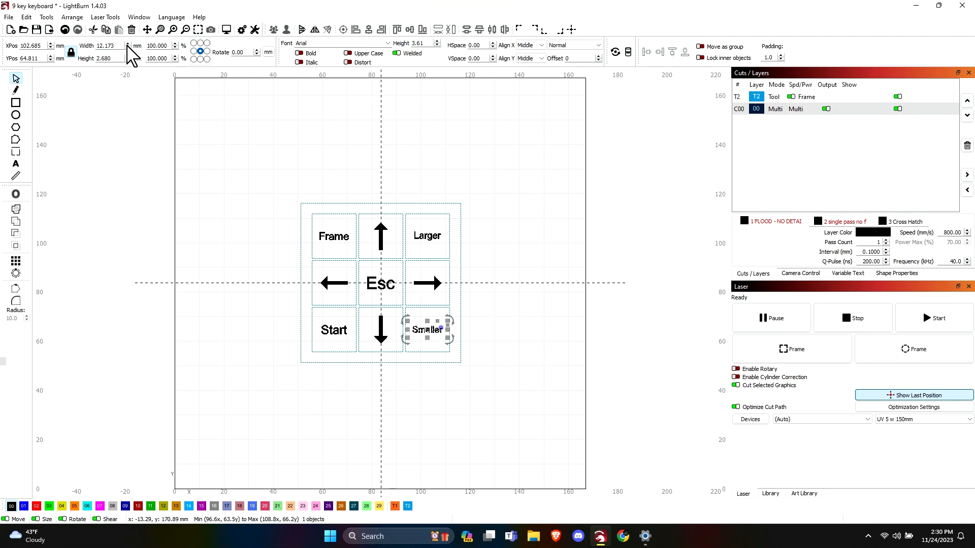
click(128, 49)
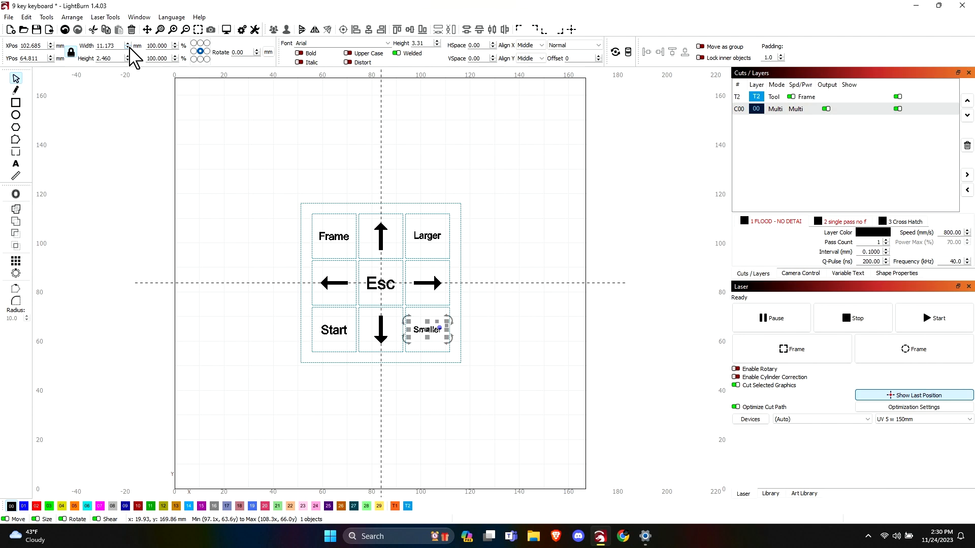
click(428, 234)
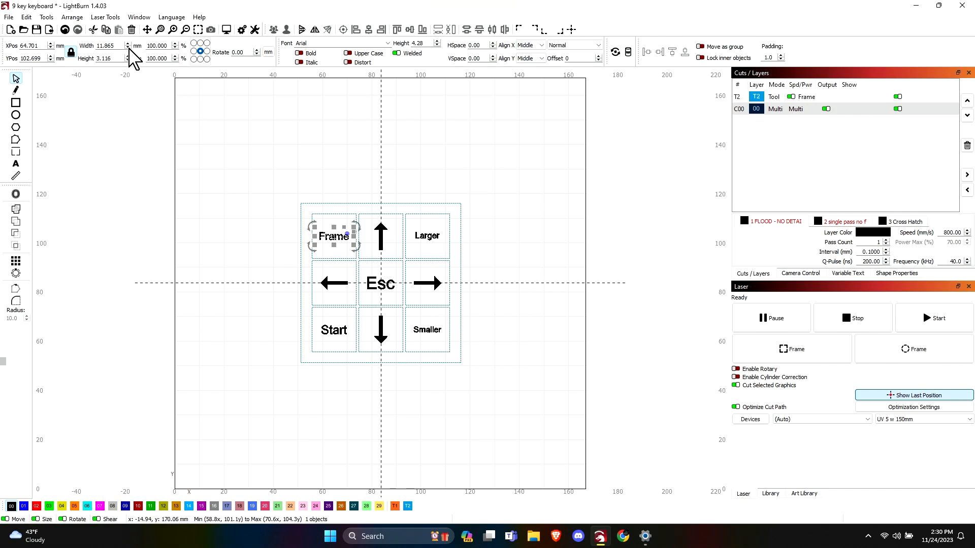
click(333, 328)
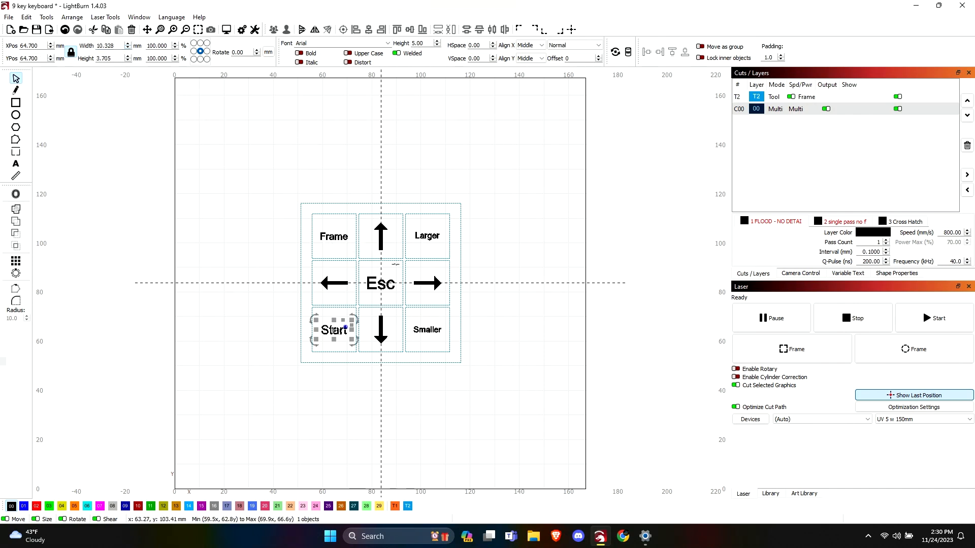
mouse_move(500, 367)
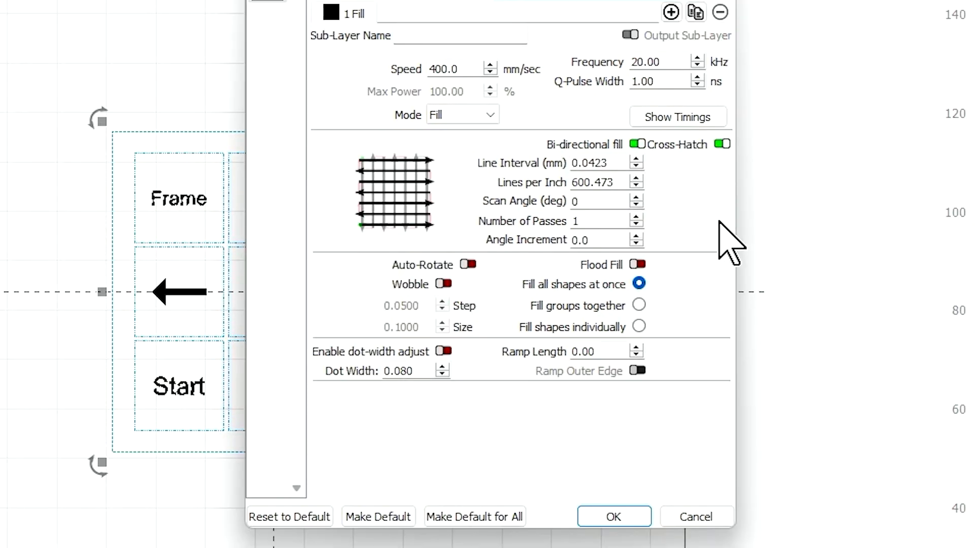
mouse_move(668, 91)
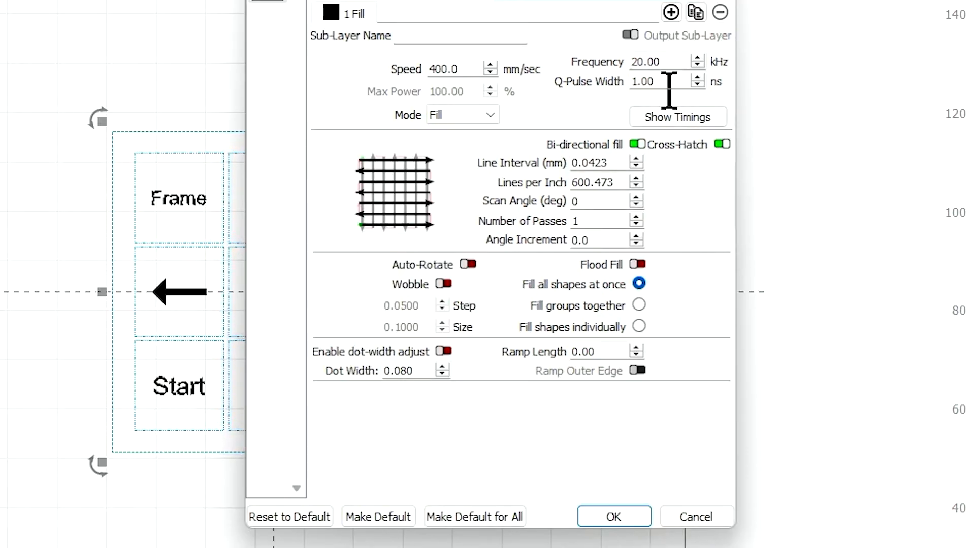
mouse_move(668, 87)
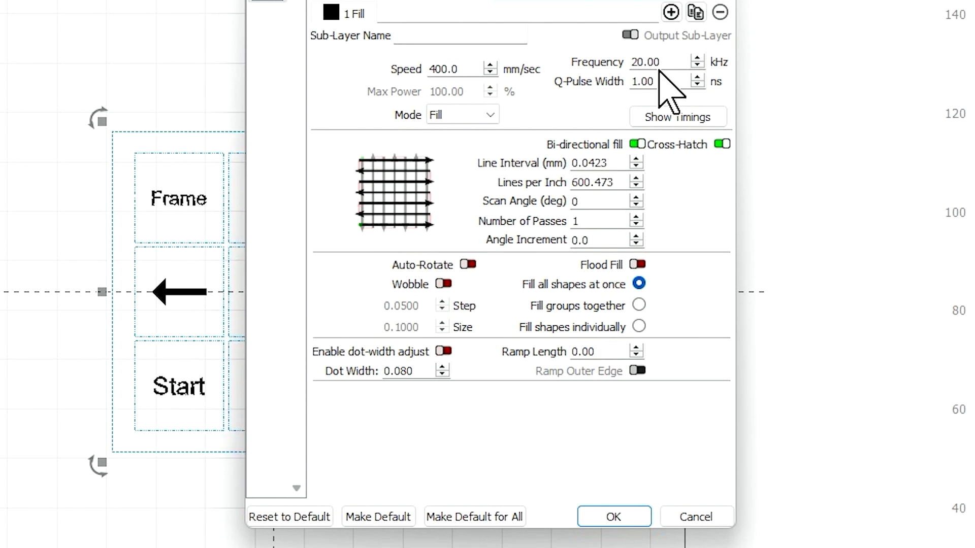
mouse_move(646, 124)
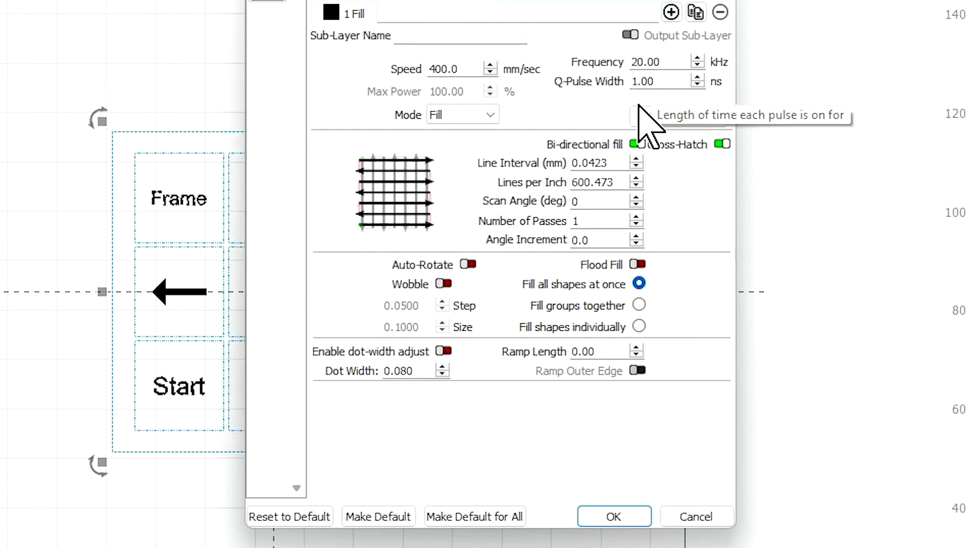
mouse_move(650, 192)
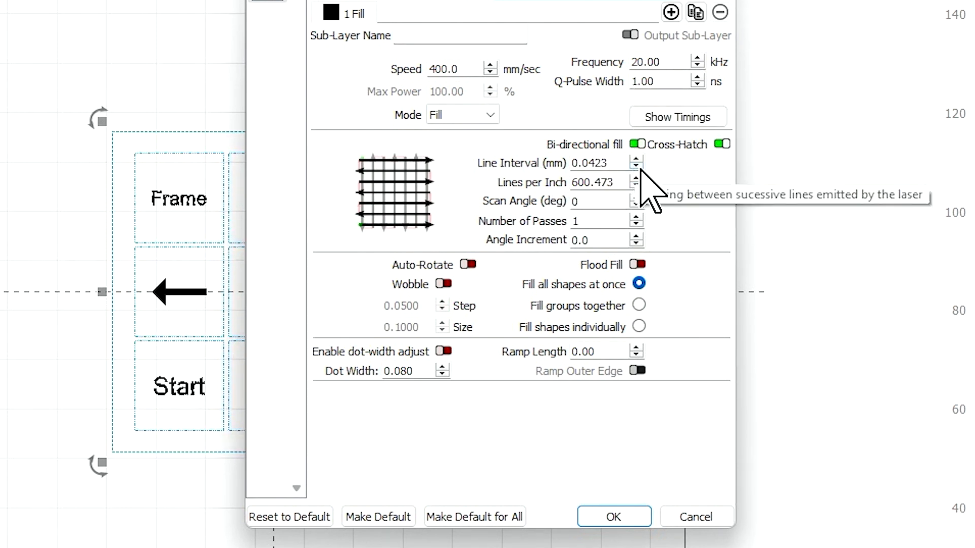
mouse_move(566, 217)
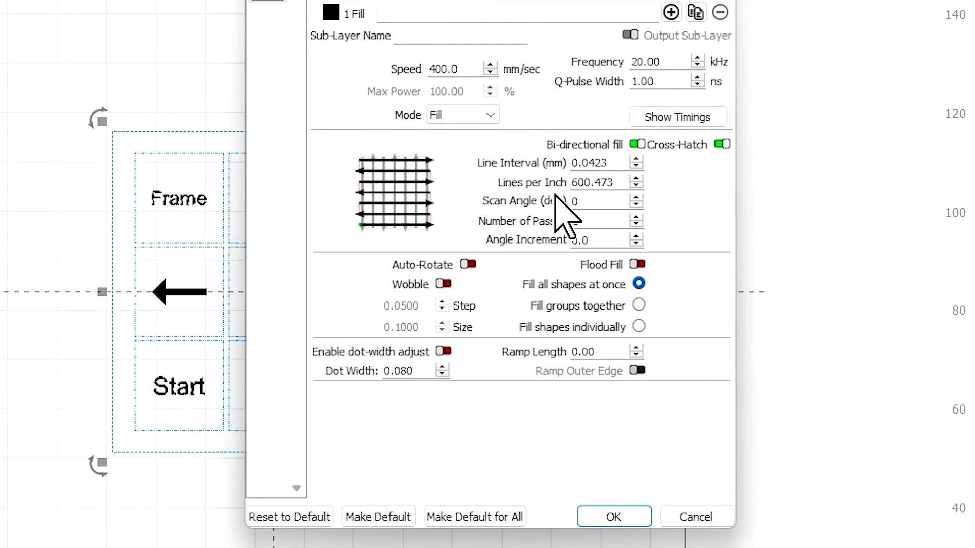
mouse_move(691, 180)
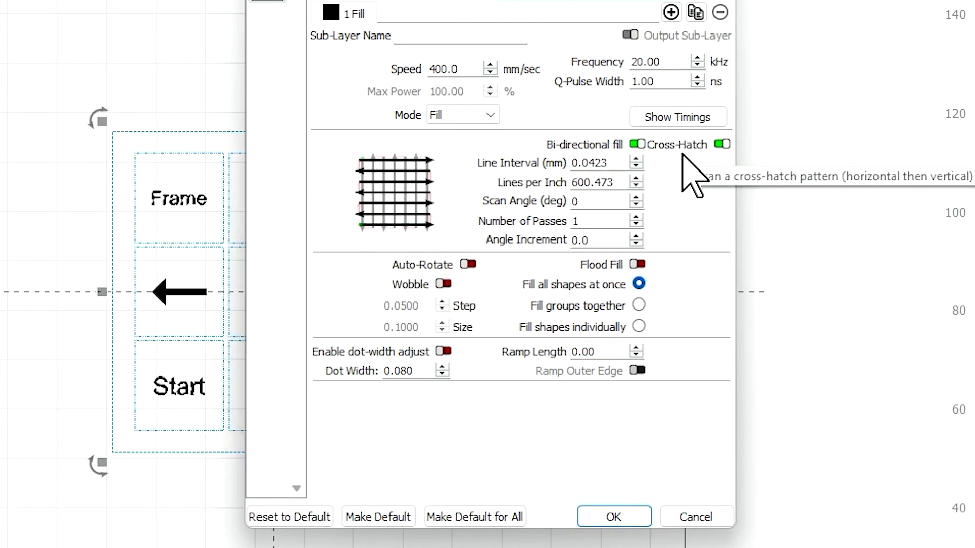
mouse_move(615, 515)
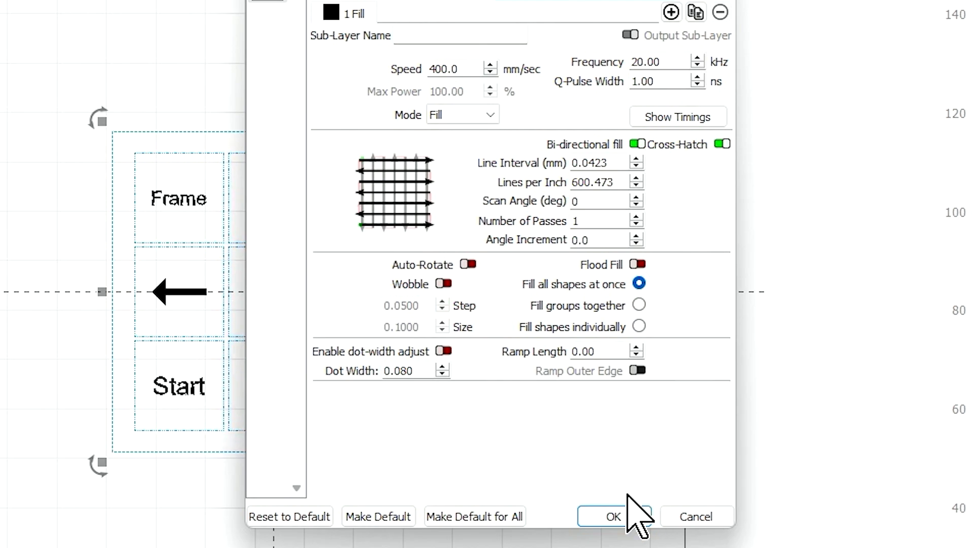
- Accept the 400 mm/sec, 20 kHz cross-hatch fill with 0.0423 mm line interval for the layer
click(612, 517)
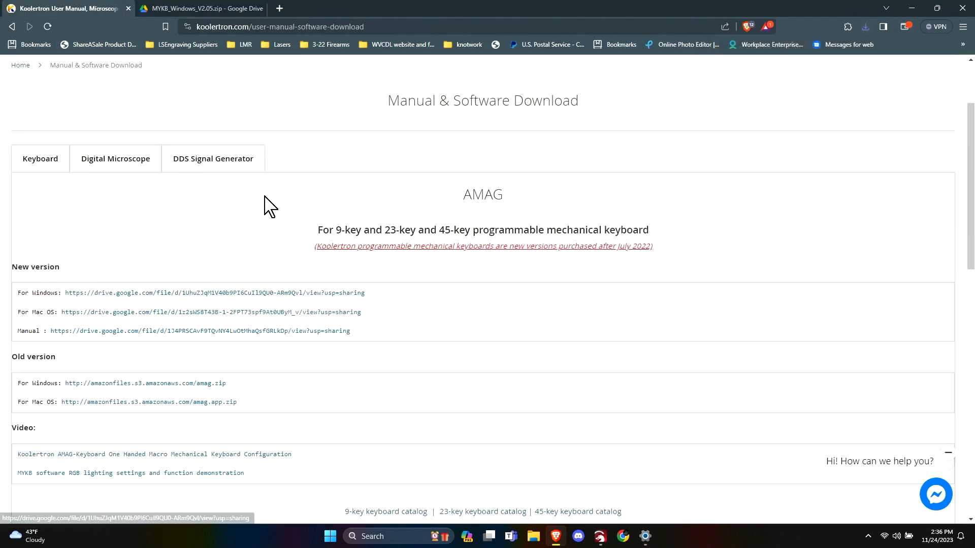
mouse_move(276, 208)
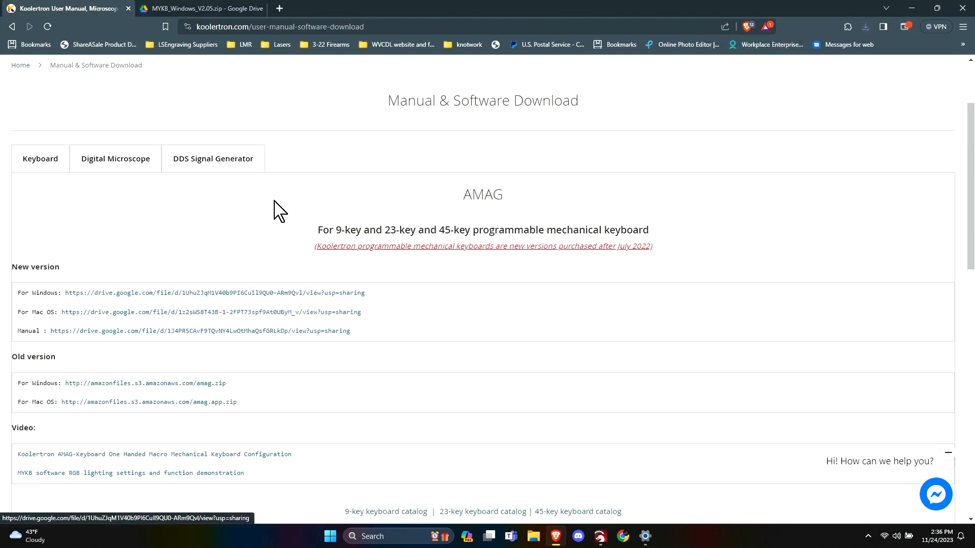
mouse_move(302, 204)
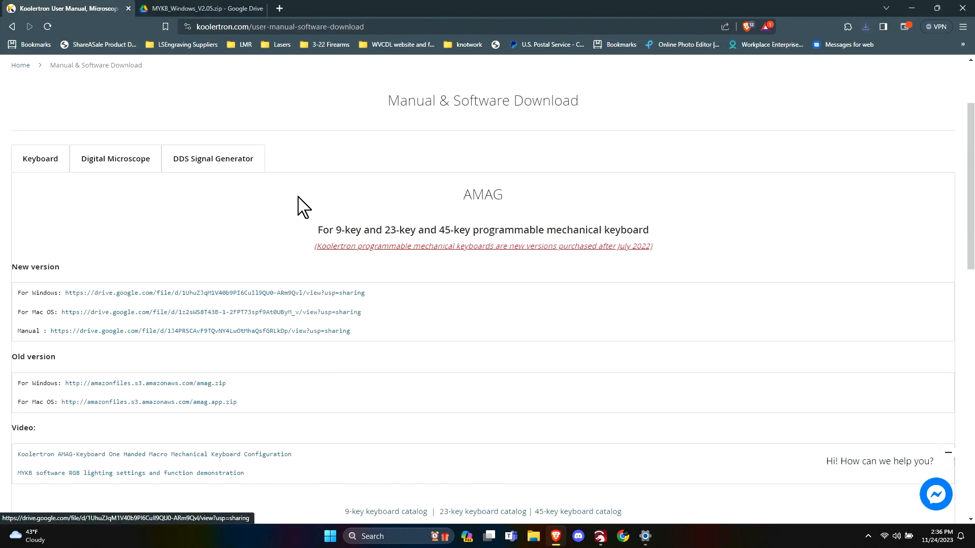
- Scroll the Koolertron download page toward the Windows Google Drive link
scroll(up, 3)
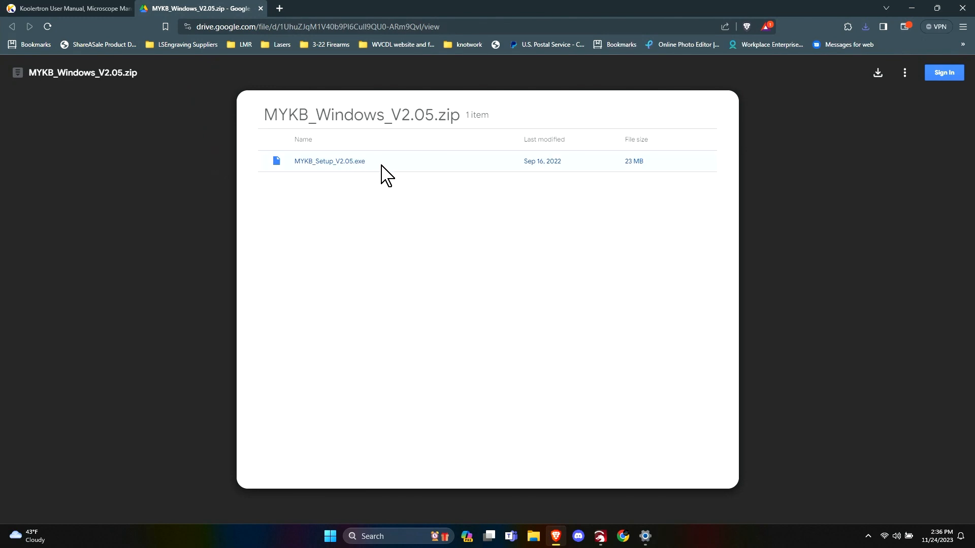
mouse_move(491, 134)
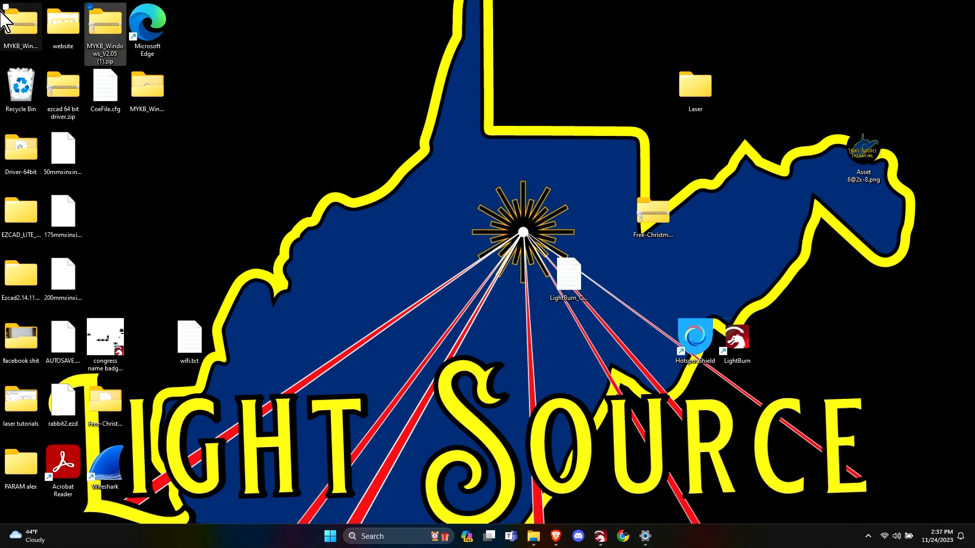
mouse_move(21, 21)
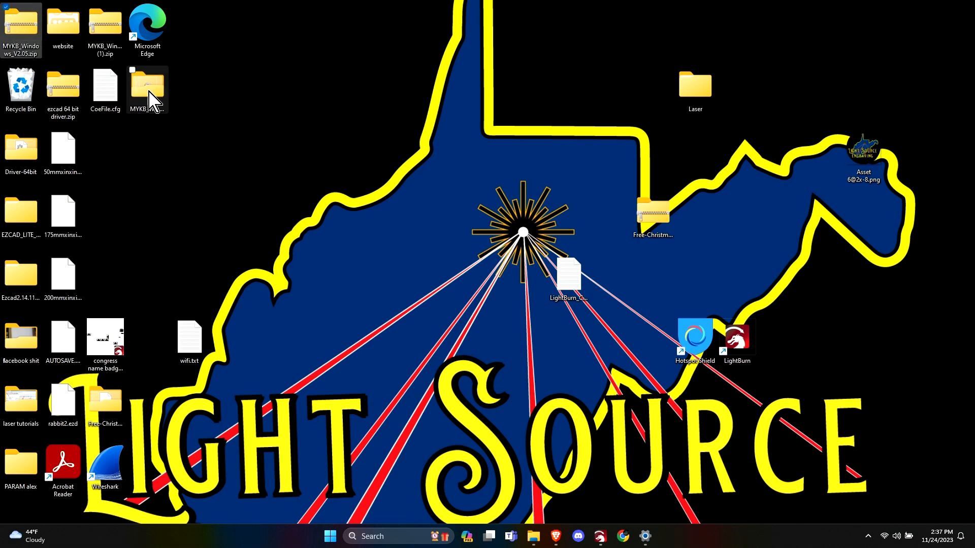
- Run MYKB_Setup_V2.05.exe from the MYKB_Windows_V2.05 folder, allowing it past the SmartScreen warning
double_click(147, 87)
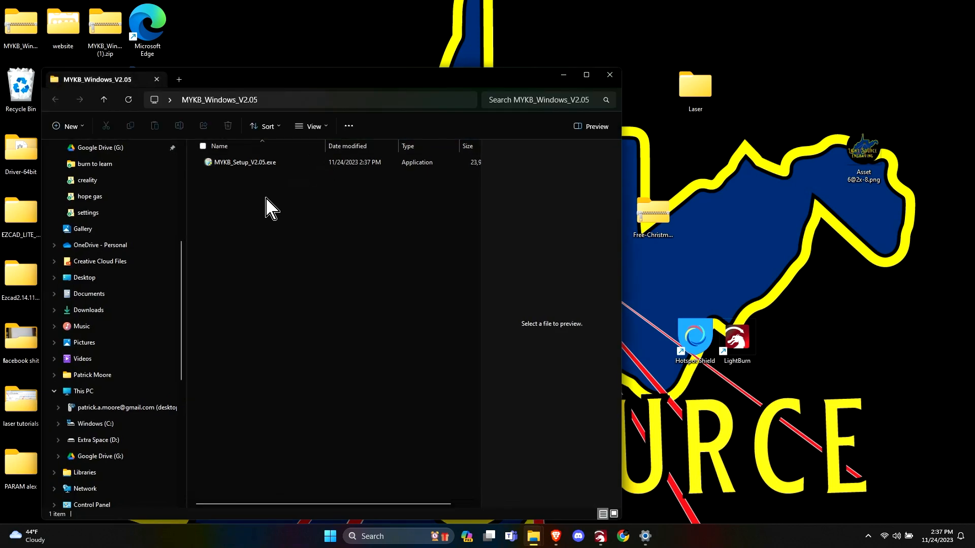
click(245, 163)
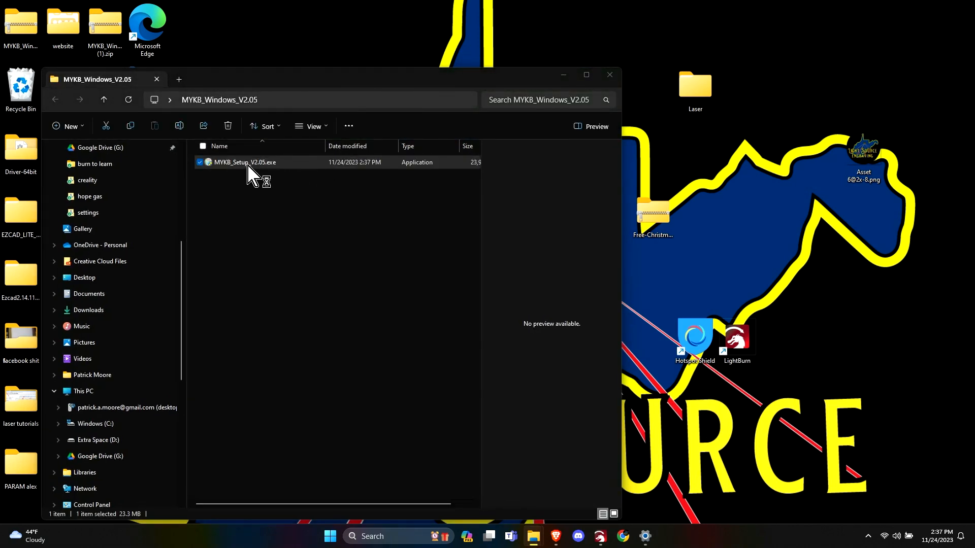
double_click(245, 163)
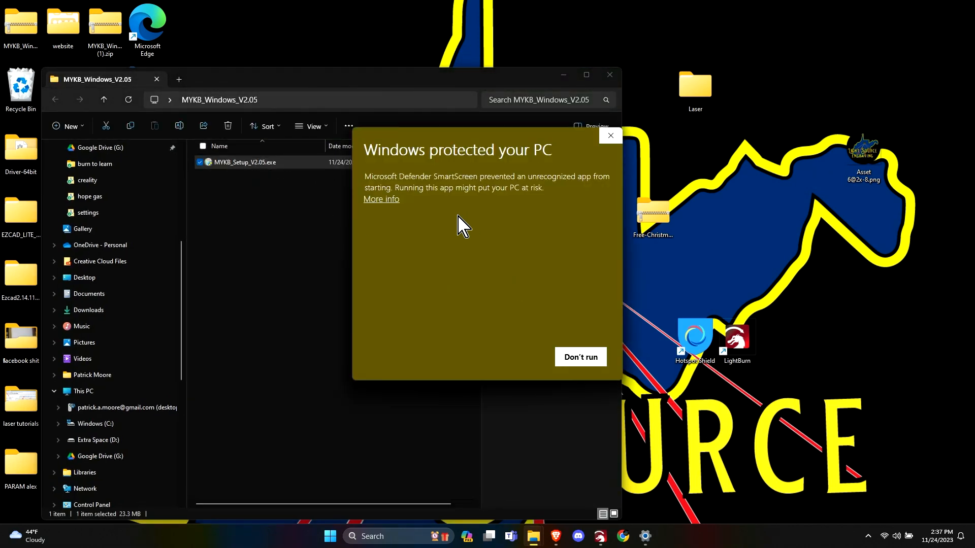
click(380, 199)
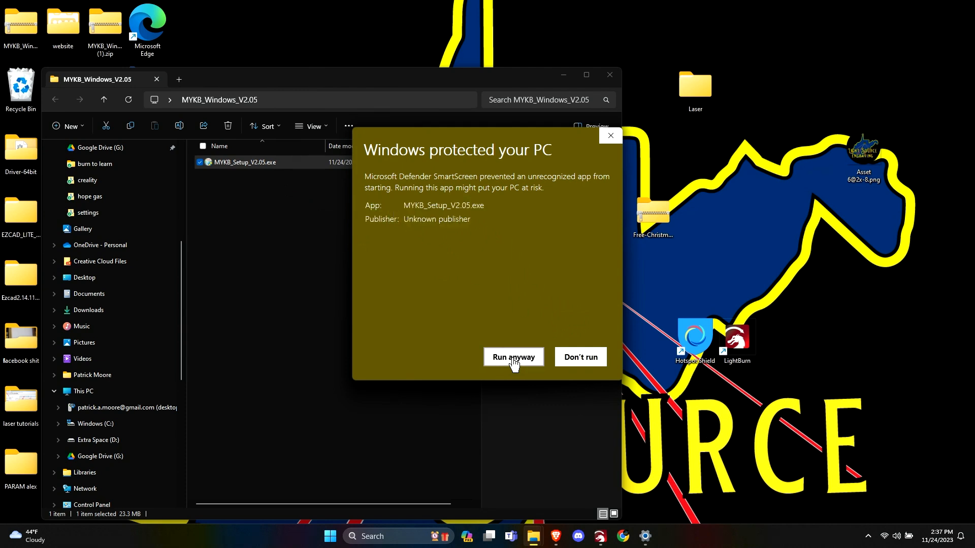
click(513, 357)
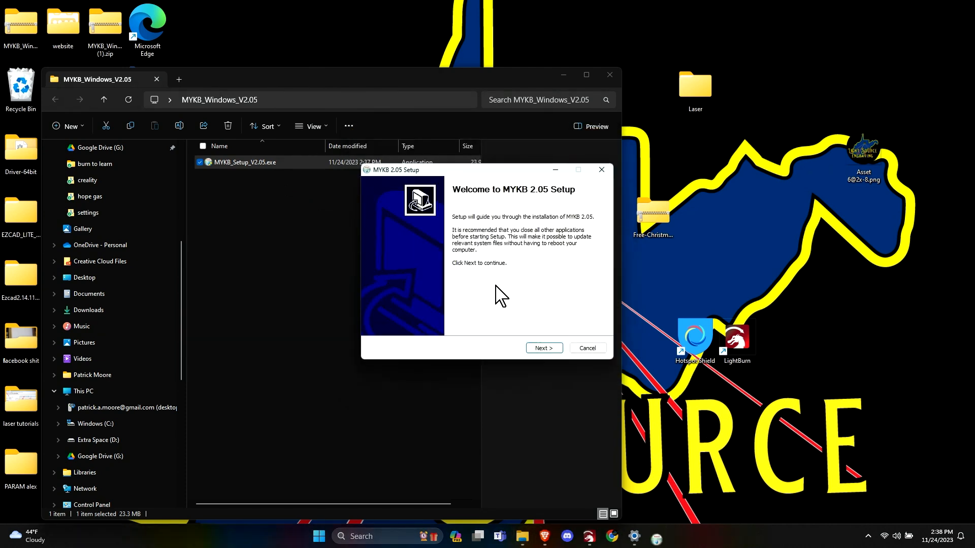
- Install MYKB 2.05 to the default folder, launch it and confirm English as the language
click(542, 347)
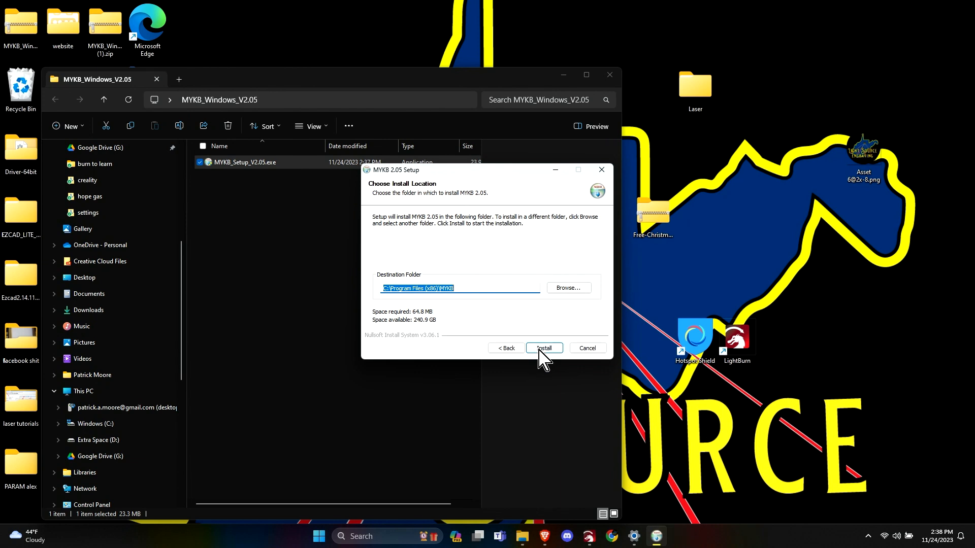
click(543, 347)
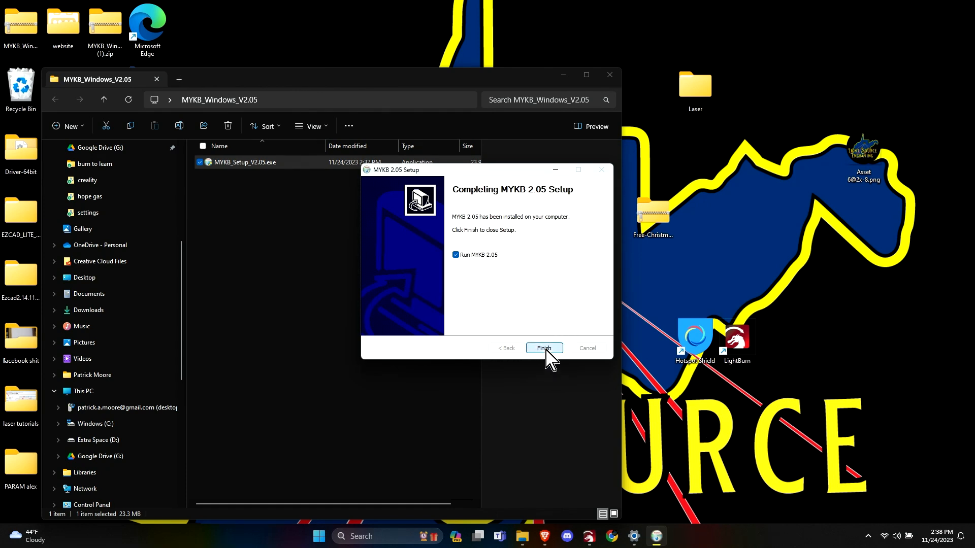
click(543, 347)
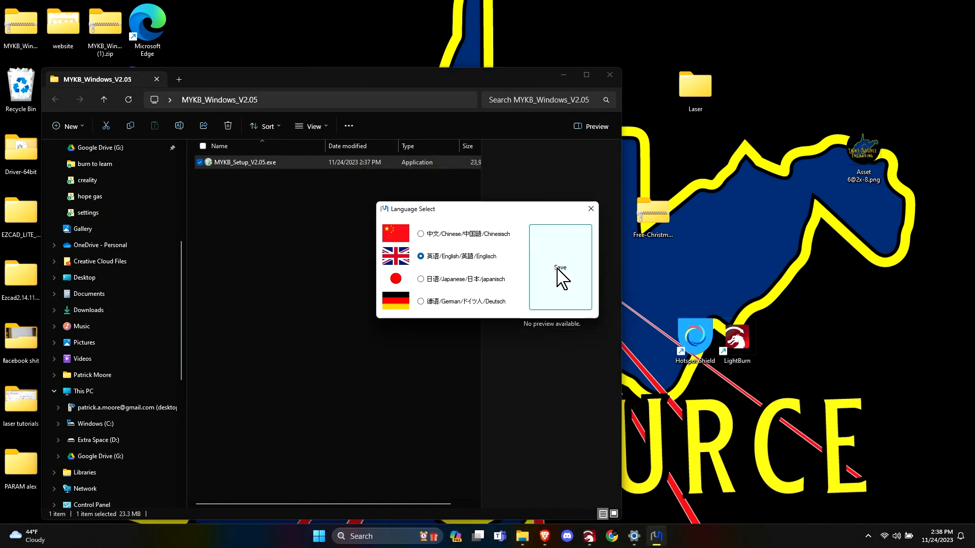
click(560, 267)
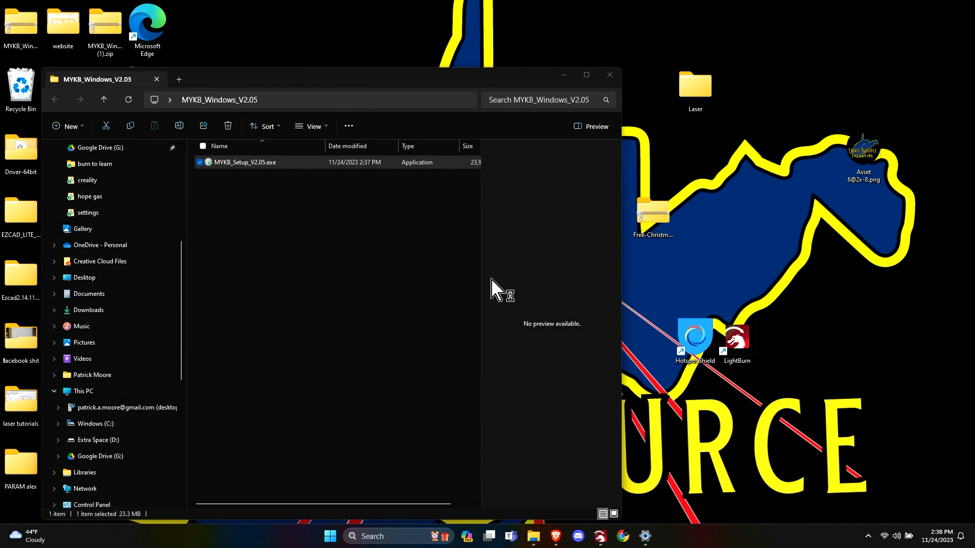
mouse_move(398, 235)
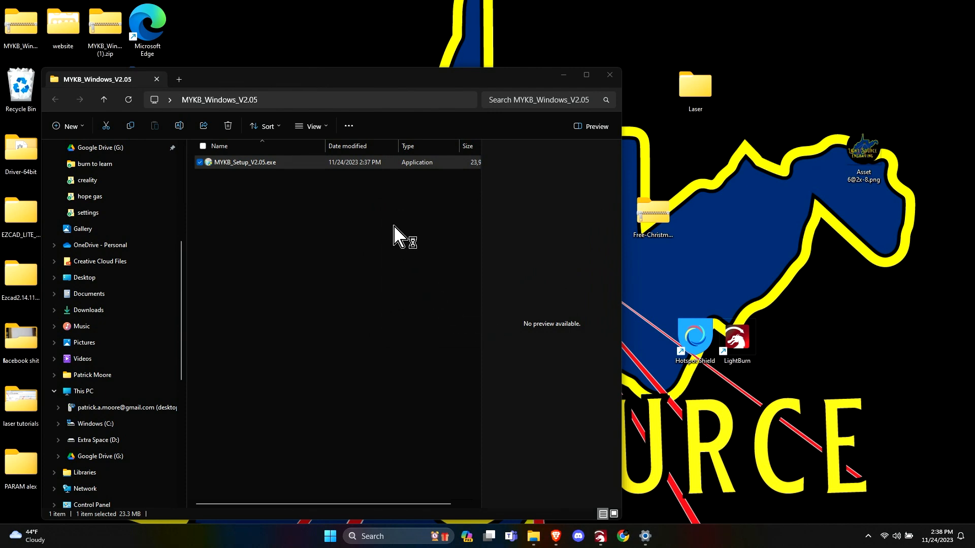
mouse_move(398, 236)
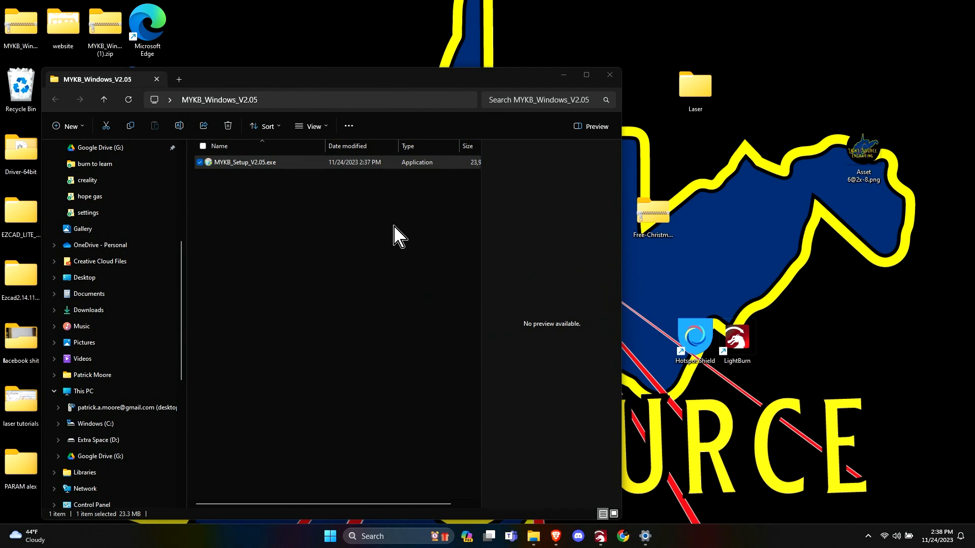
- Launch MYKB, choose the MYKB S9B pad and confirm its Page Up key sends Page Up
double_click(242, 162)
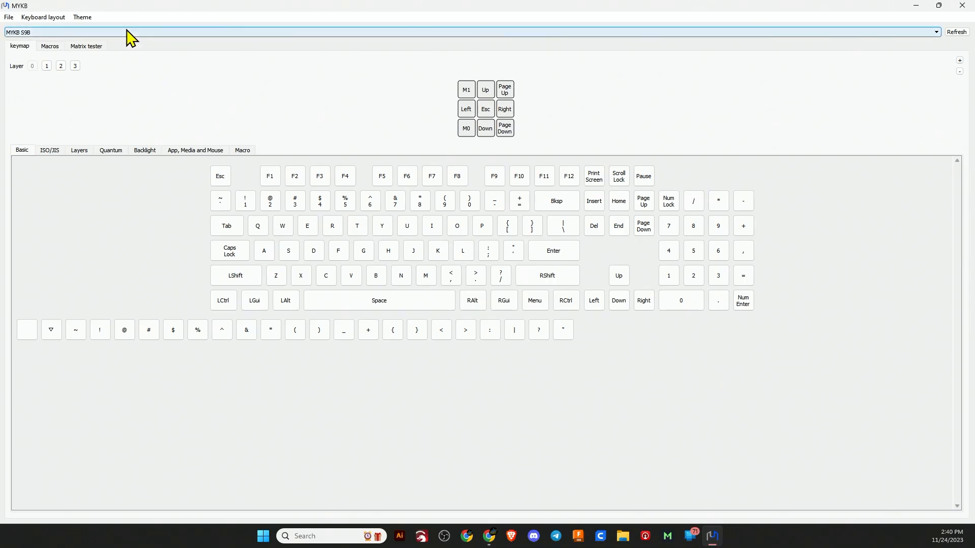
click(935, 32)
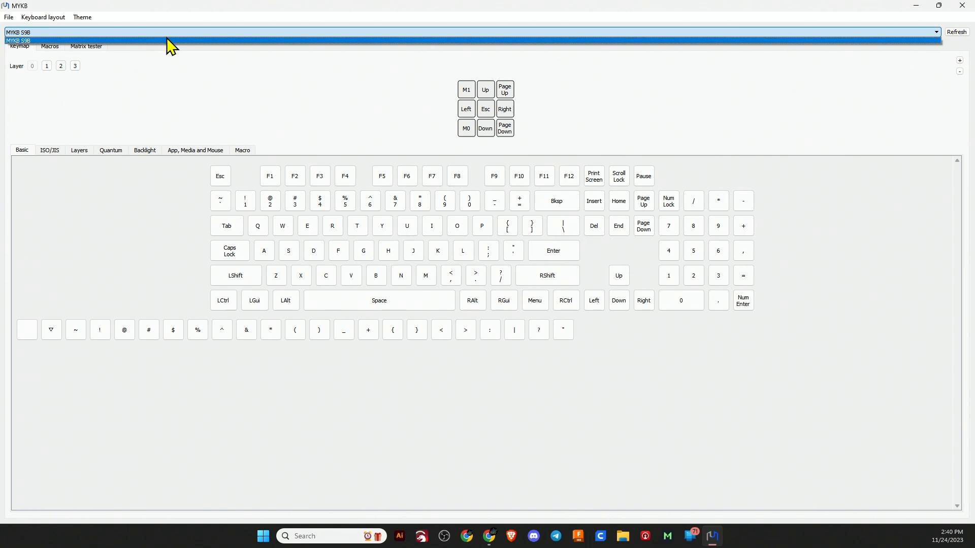
click(17, 40)
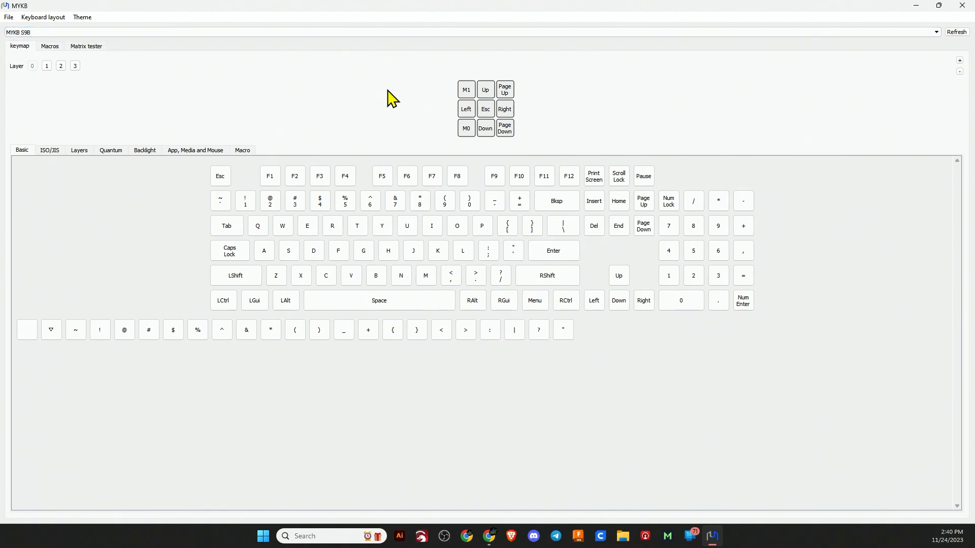
mouse_move(511, 96)
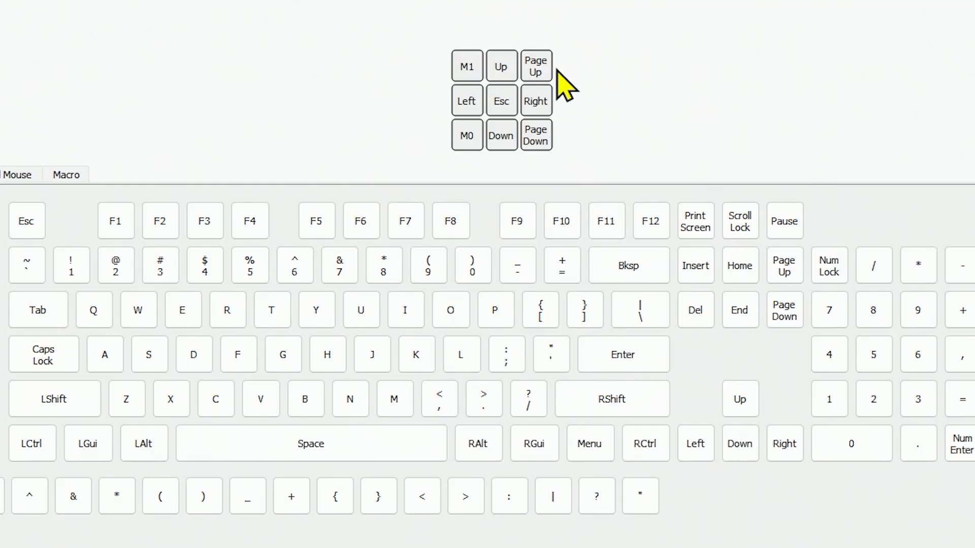
click(536, 66)
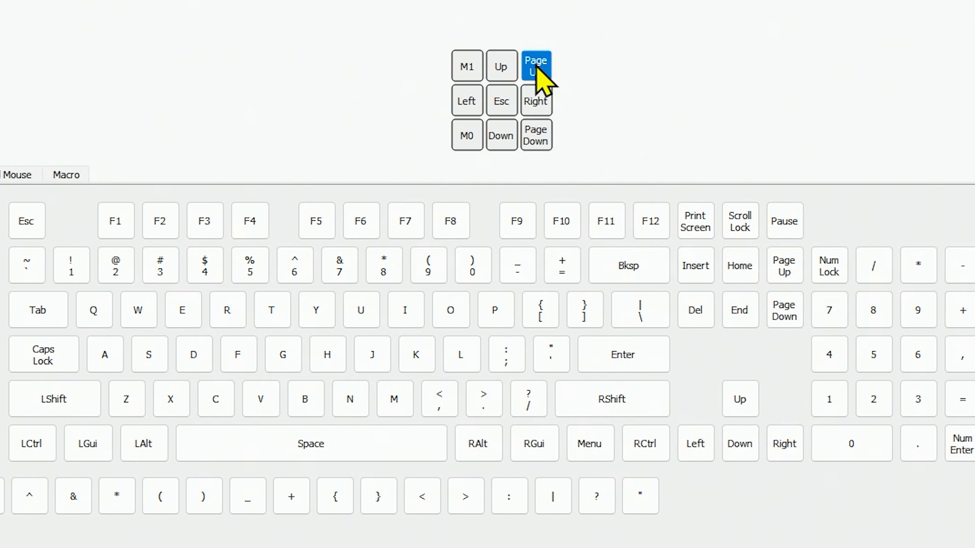
mouse_move(536, 65)
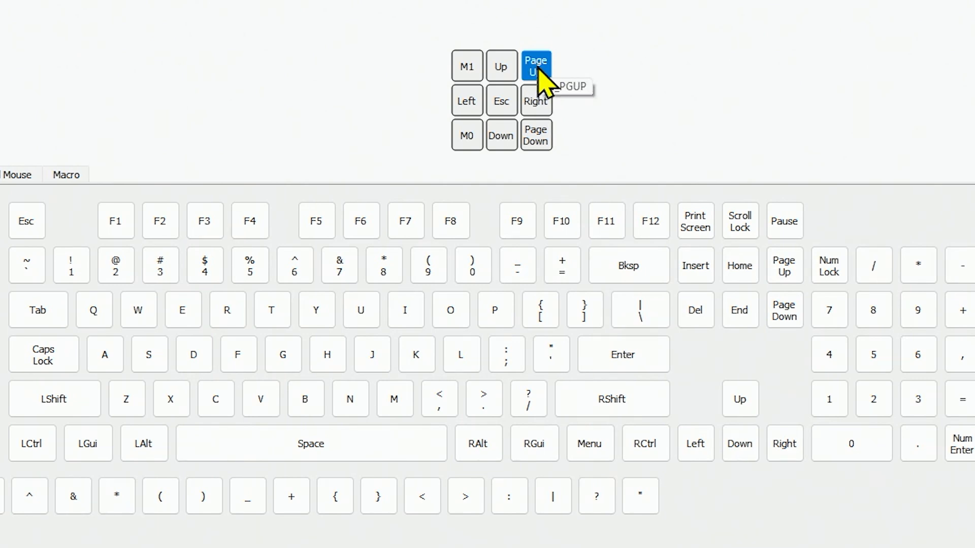
mouse_move(784, 264)
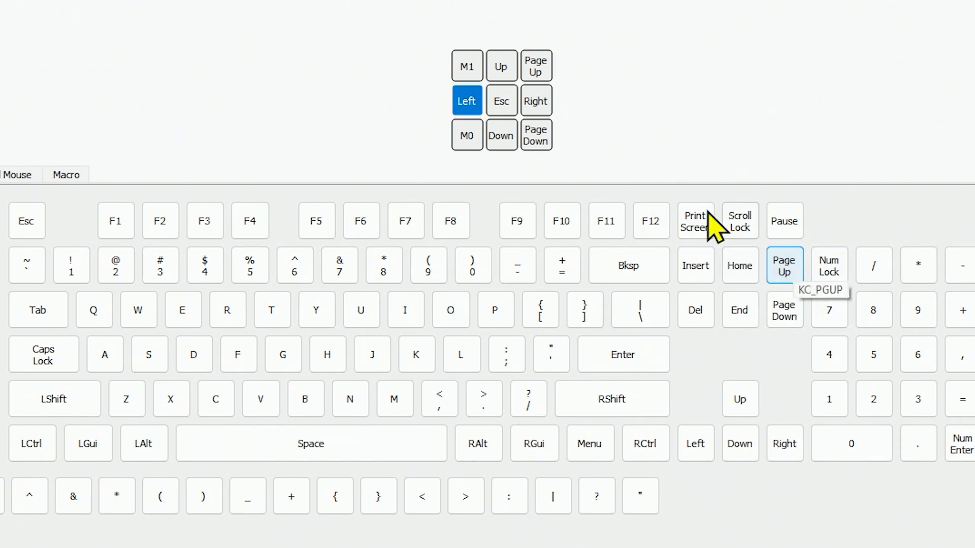
click(535, 66)
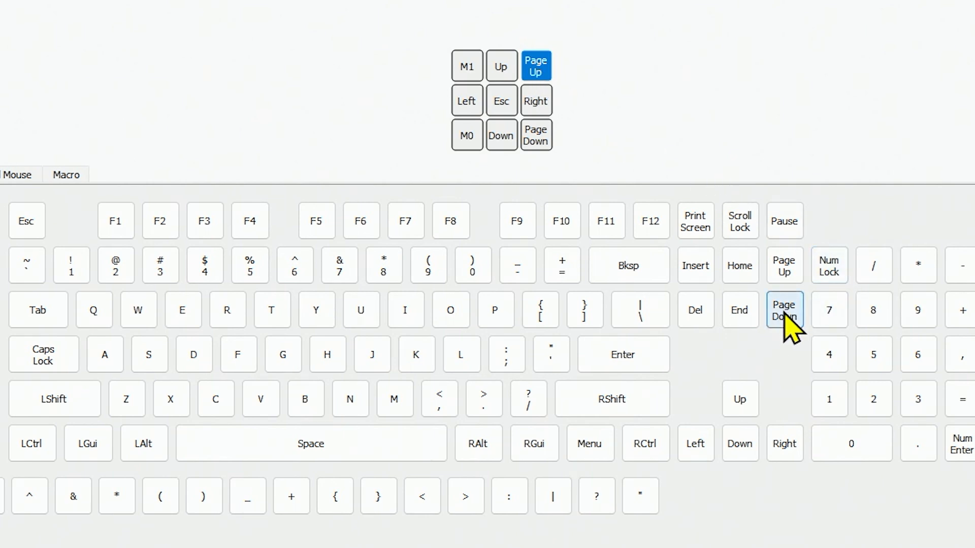
click(782, 311)
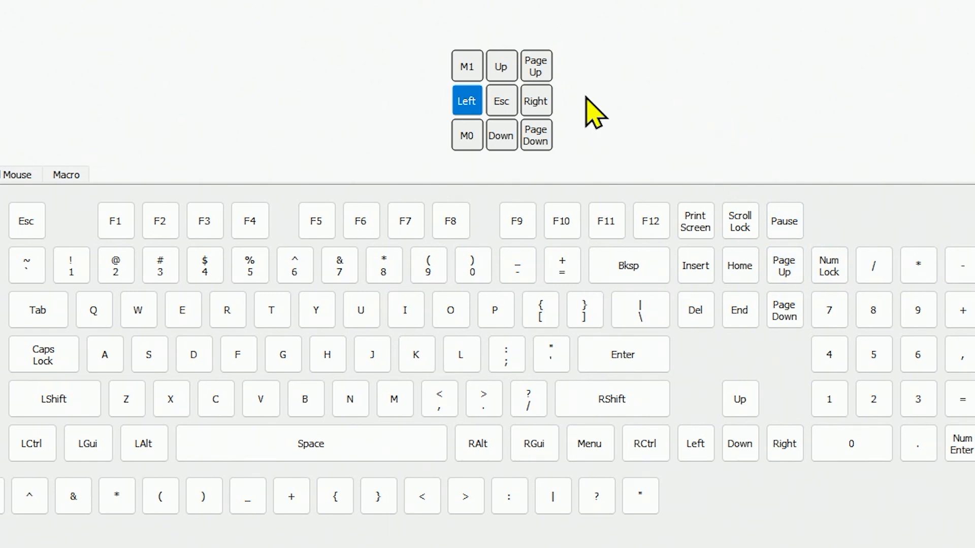
- Inspect the pad's Right, M0 and M1 keys, switching between the two macro keys
click(501, 100)
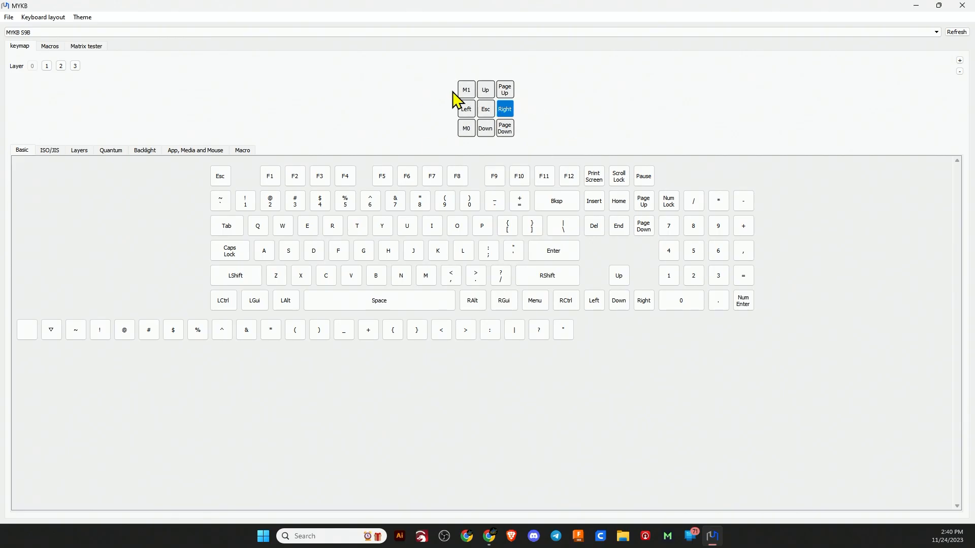
mouse_move(466, 140)
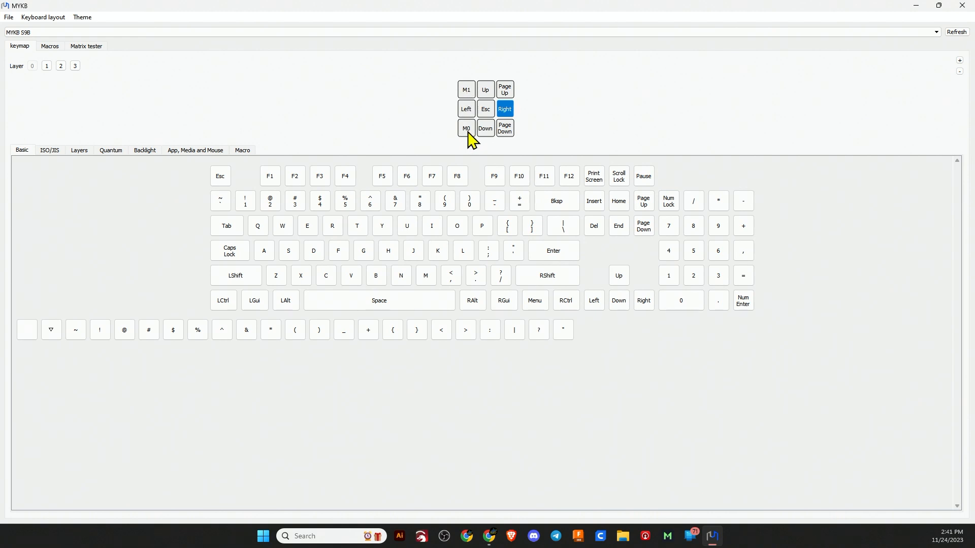
click(466, 129)
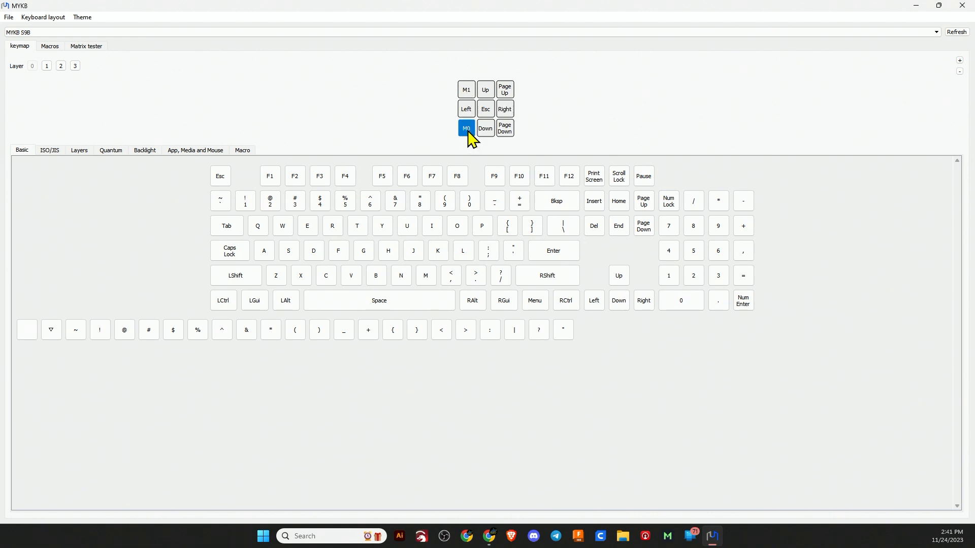
click(466, 89)
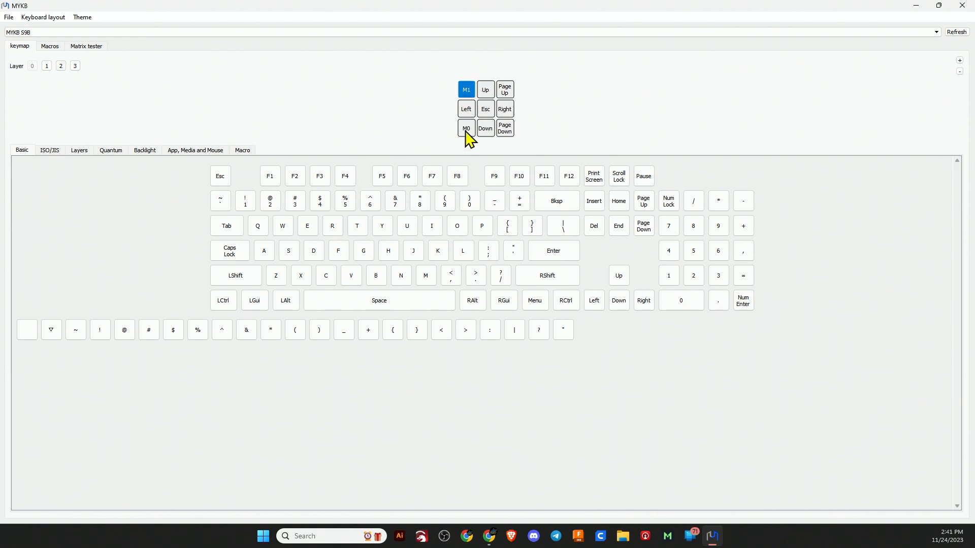
click(466, 129)
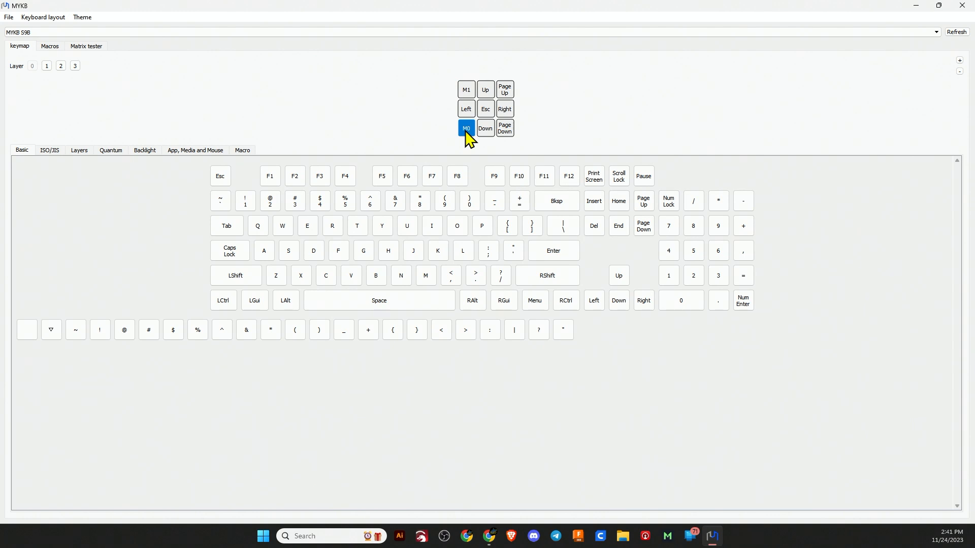
mouse_move(475, 102)
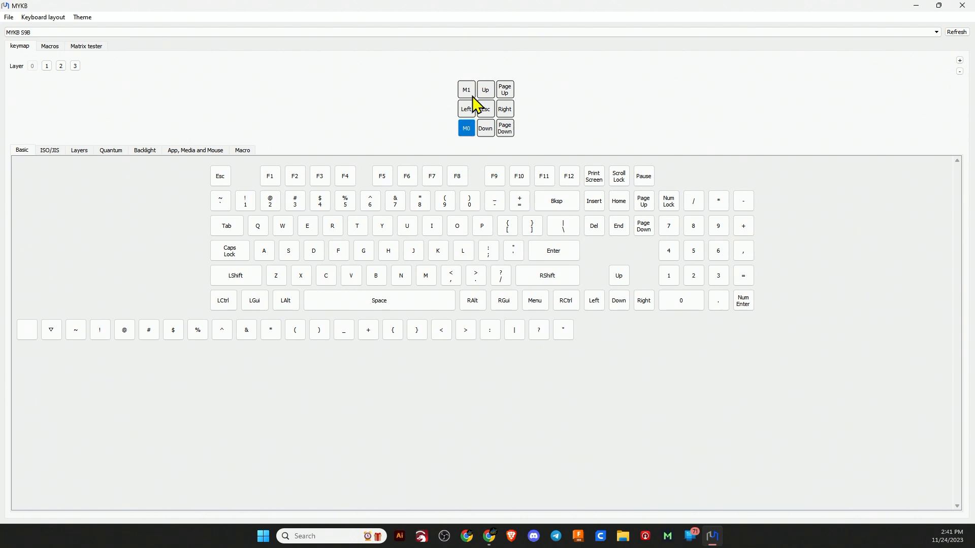
click(466, 89)
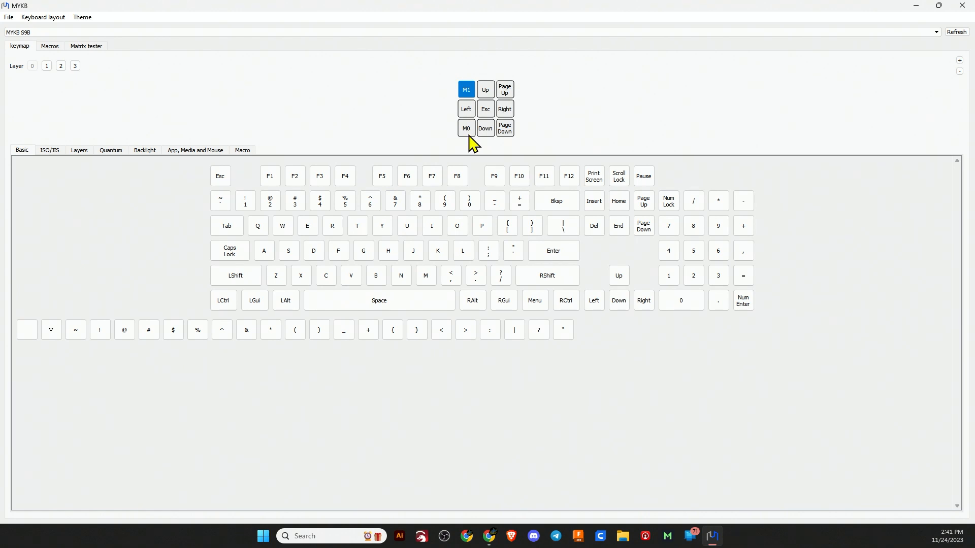
click(466, 128)
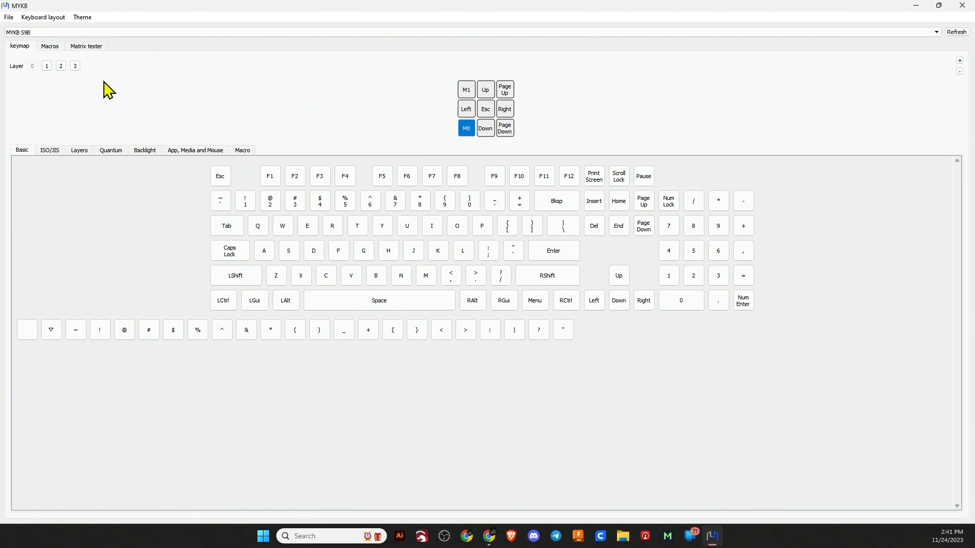
click(48, 45)
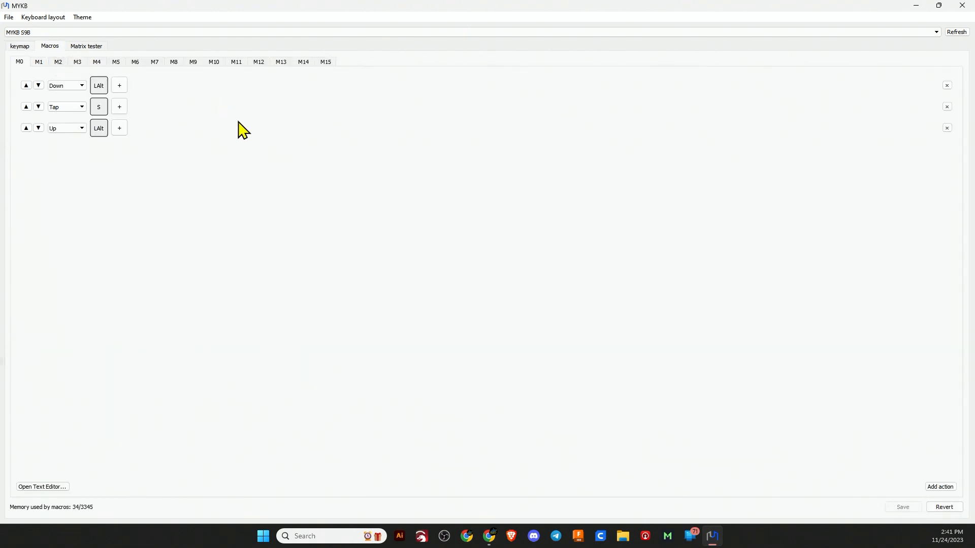
mouse_move(19, 62)
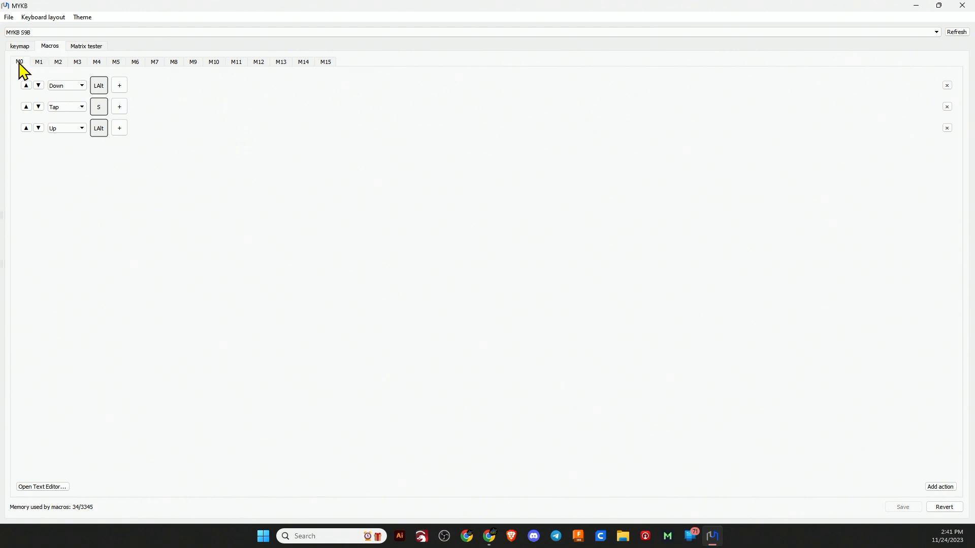
mouse_move(328, 139)
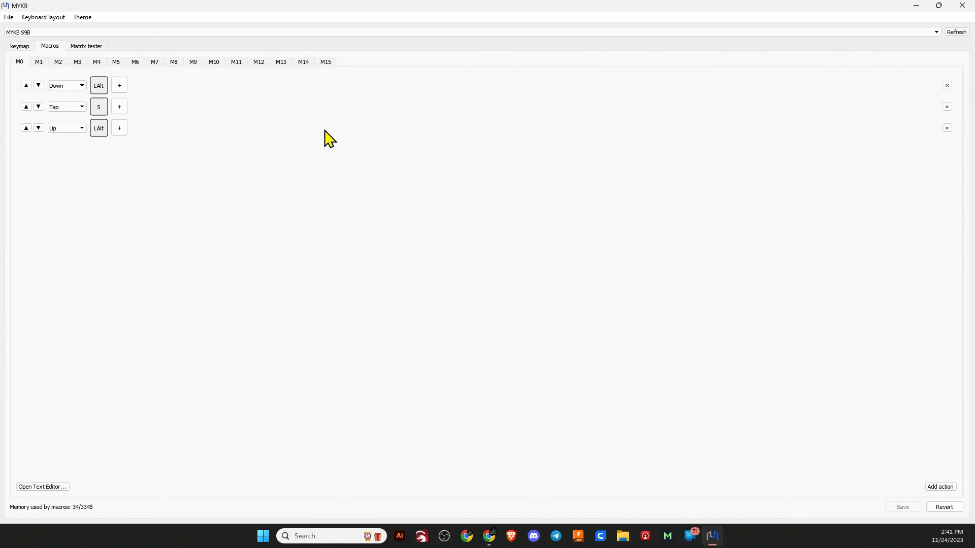
mouse_move(319, 132)
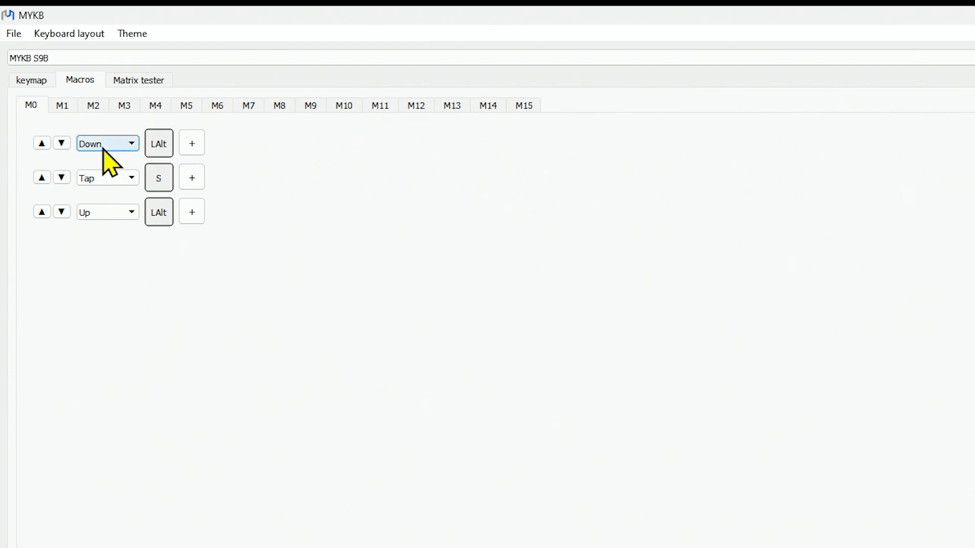
mouse_move(158, 143)
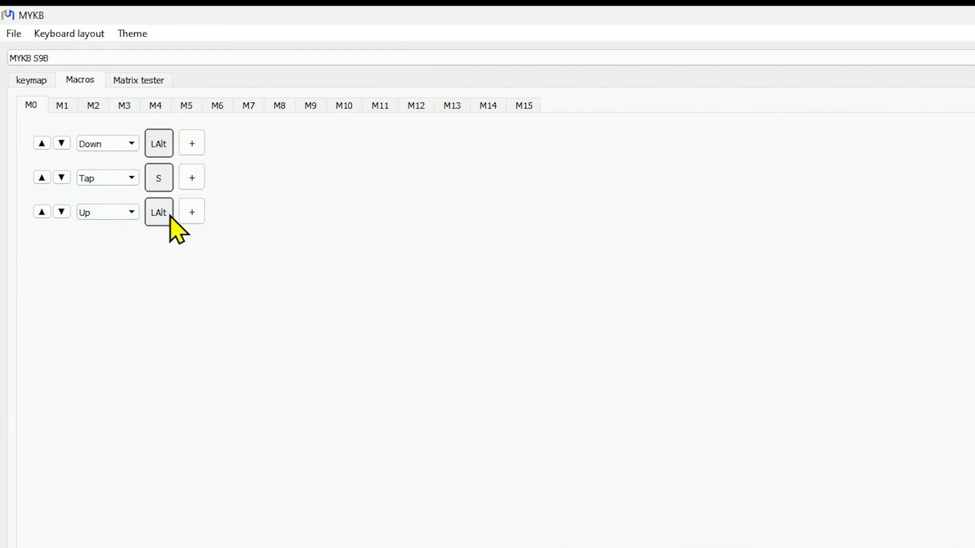
mouse_move(396, 222)
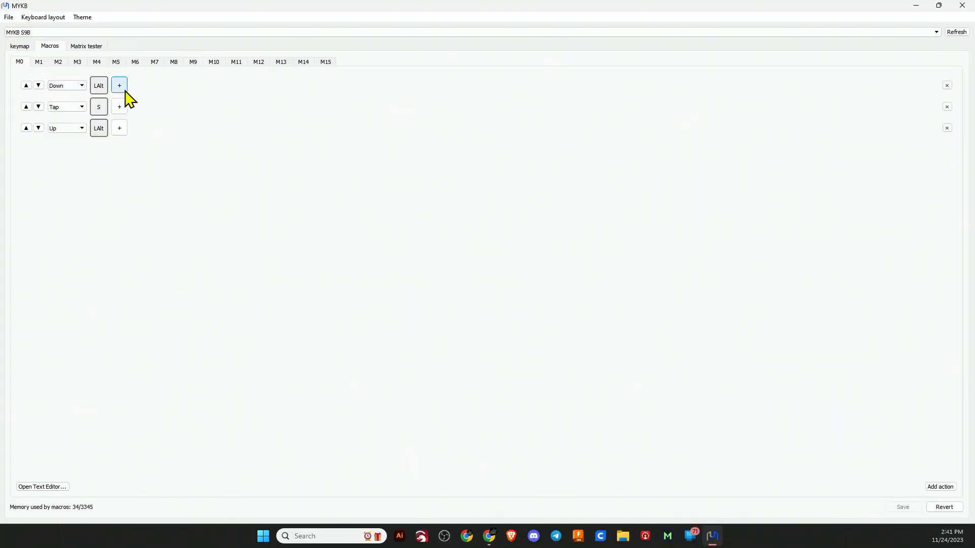
mouse_move(178, 102)
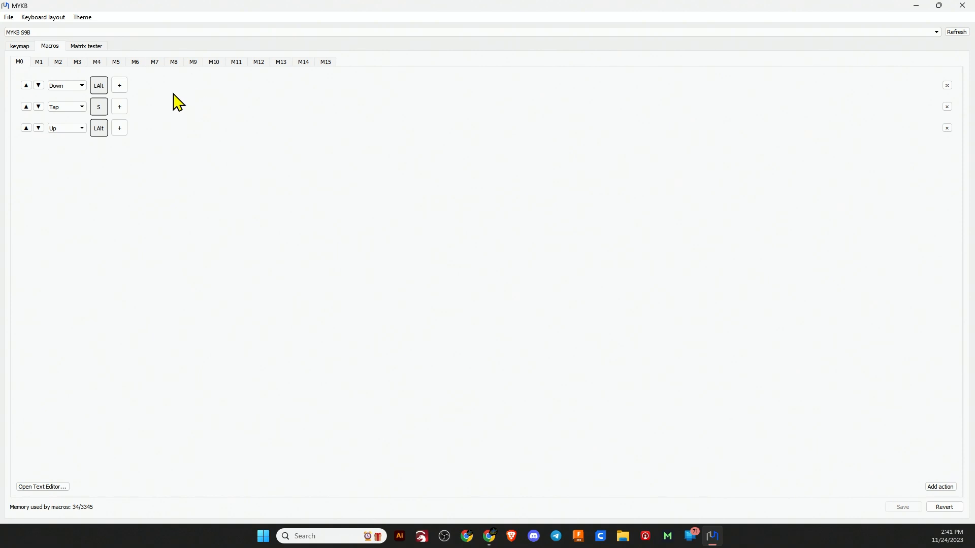
mouse_move(896, 144)
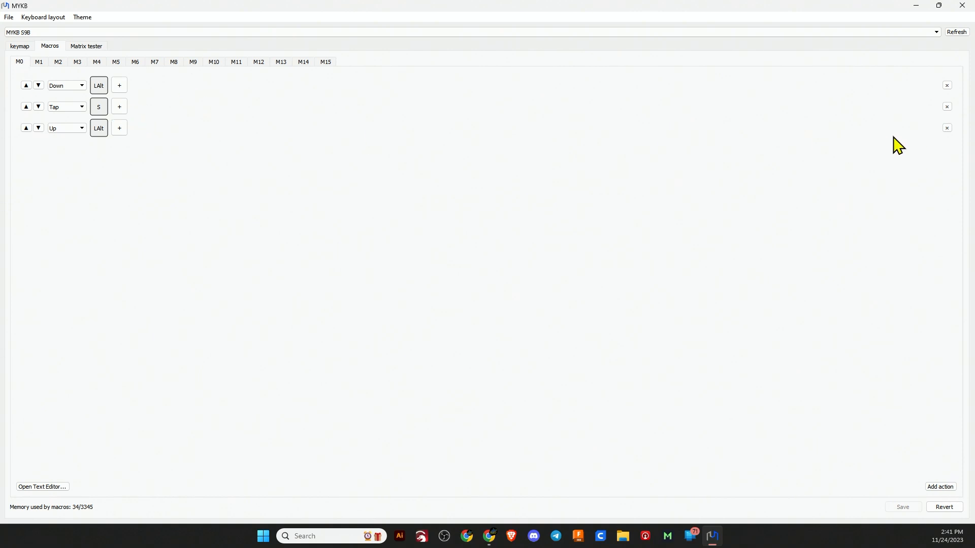
mouse_move(943, 100)
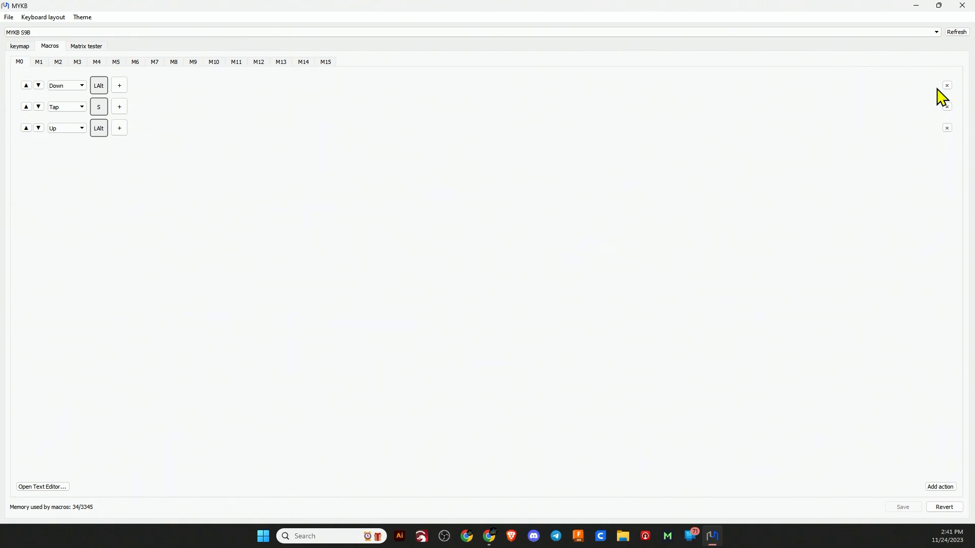
mouse_move(47, 90)
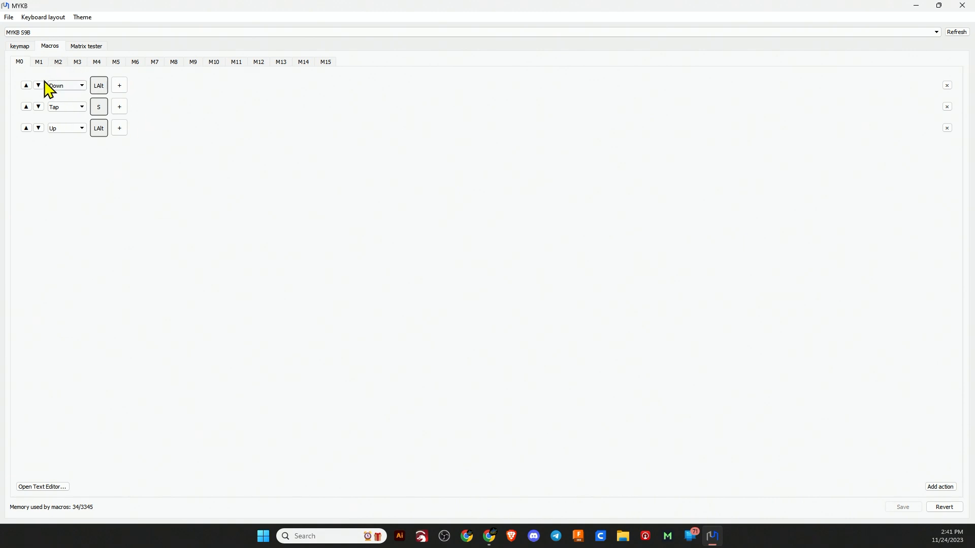
mouse_move(62, 68)
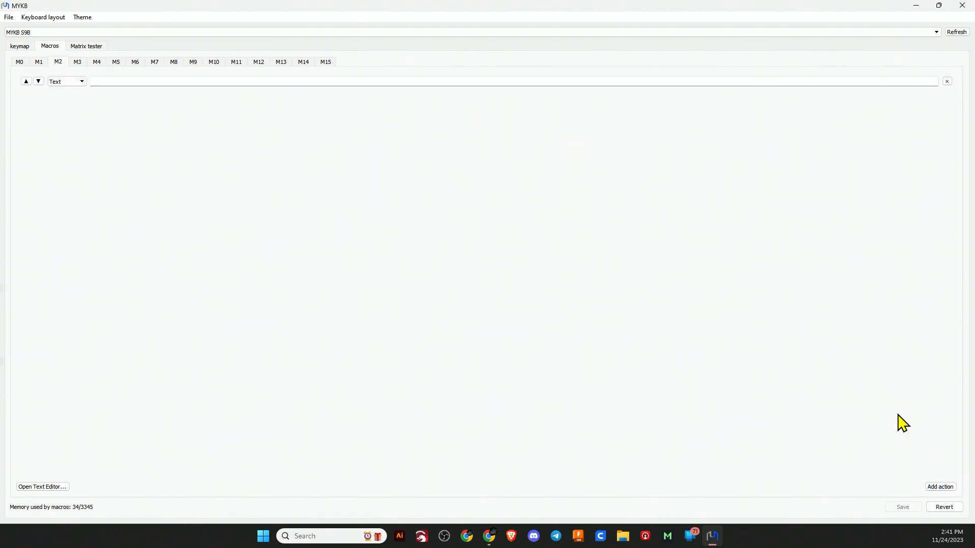
- Make the M2 macro's first step a key-down action holding left Alt
click(66, 81)
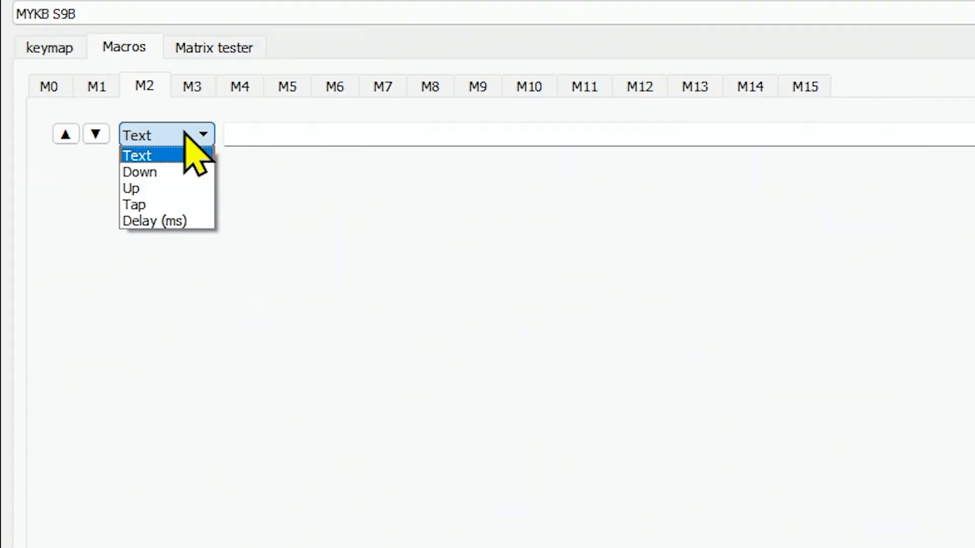
click(139, 173)
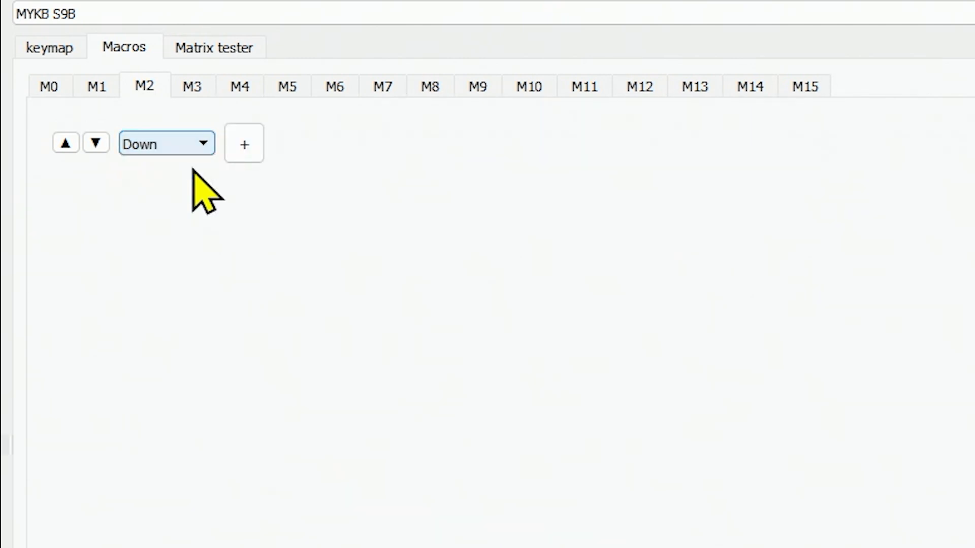
click(243, 143)
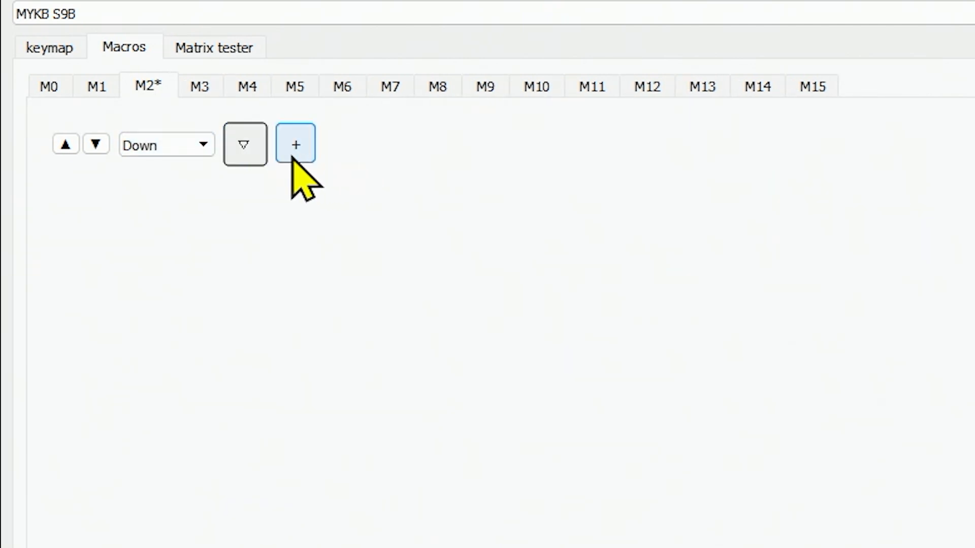
mouse_move(245, 143)
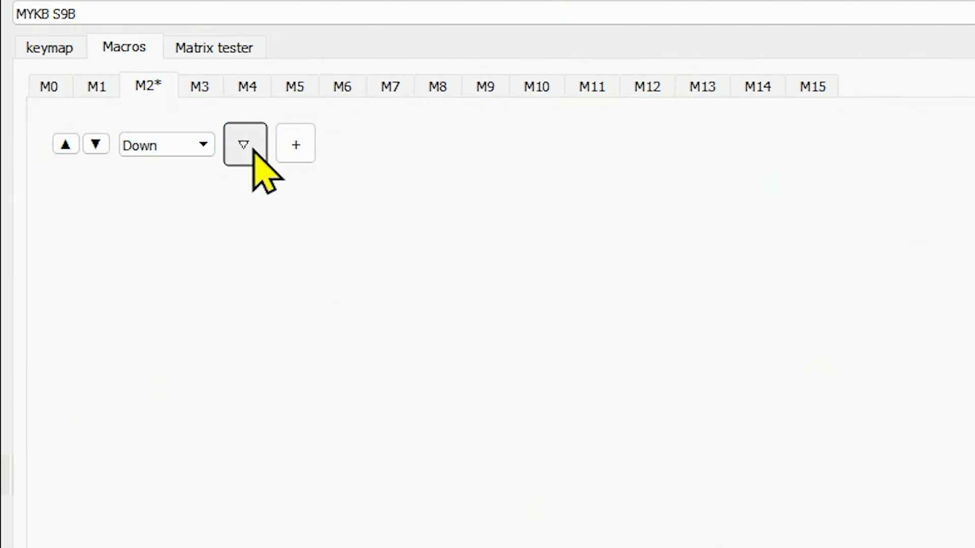
click(244, 143)
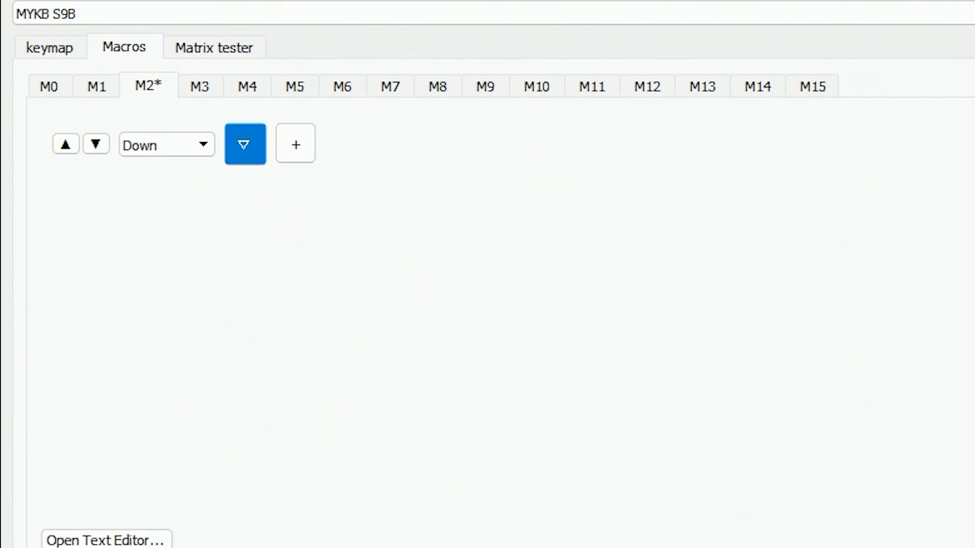
click(245, 143)
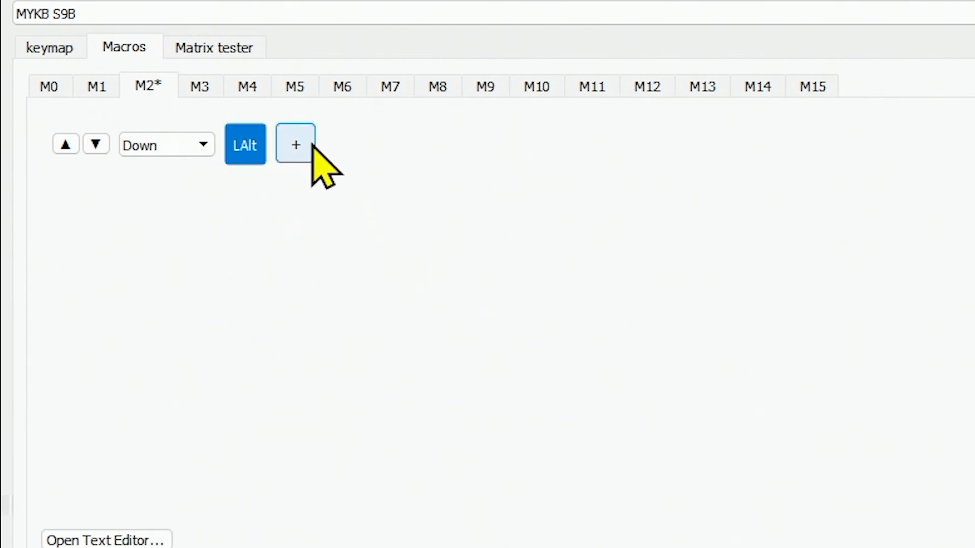
click(296, 144)
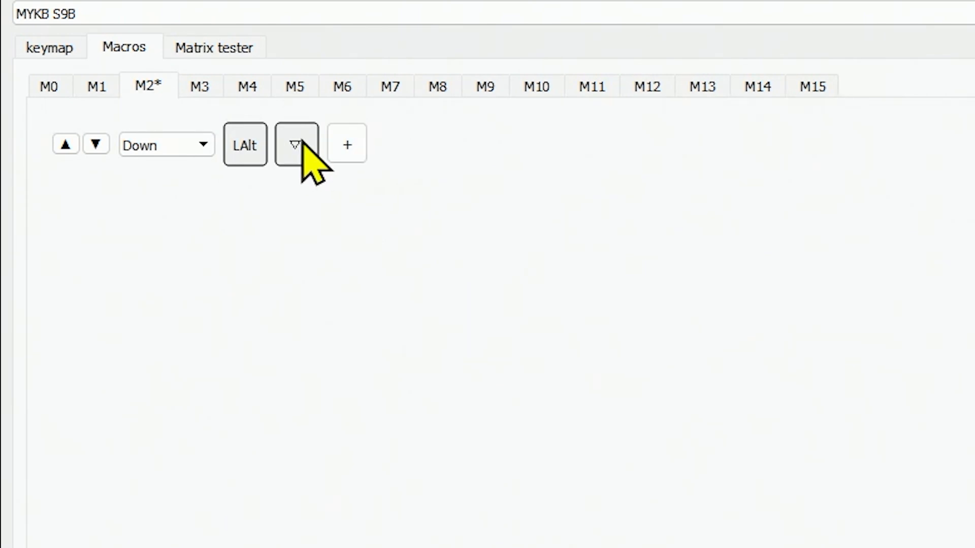
mouse_move(346, 143)
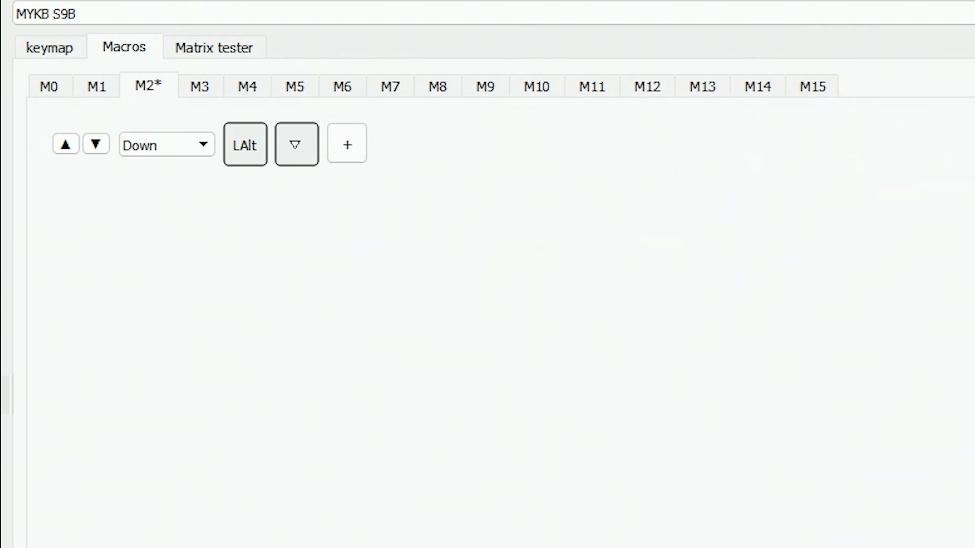
- Add a Tap S step and an Up LAlt step, then save the M2 macro to the keyboard
click(346, 143)
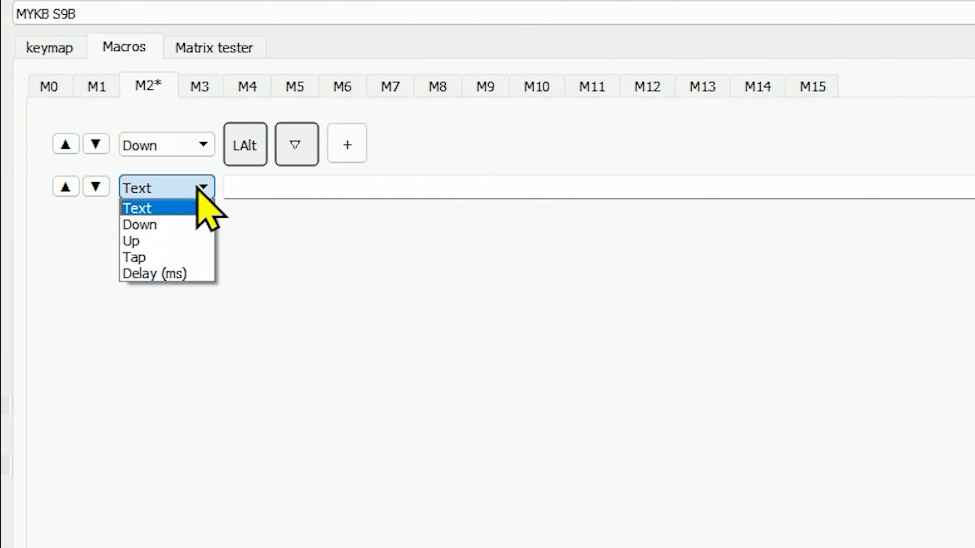
click(134, 257)
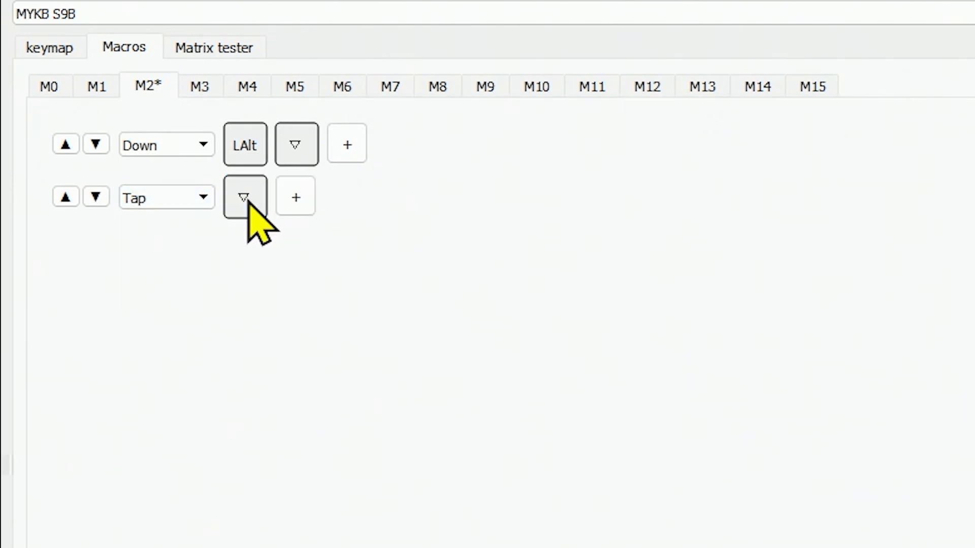
click(245, 196)
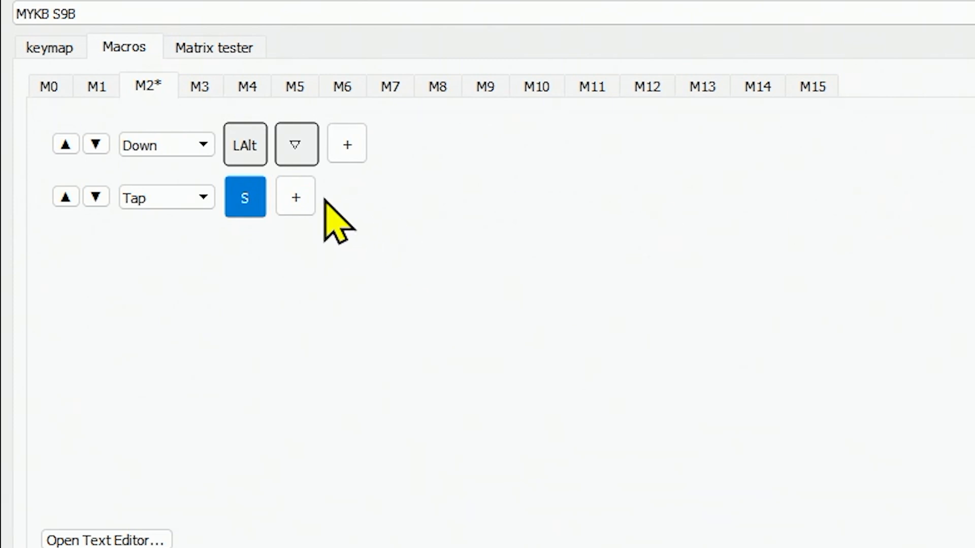
click(296, 196)
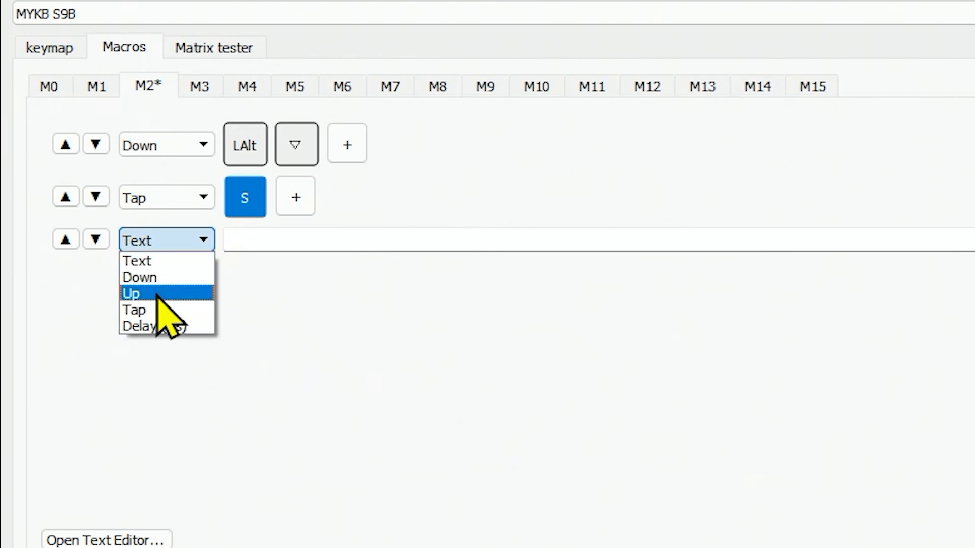
mouse_move(181, 323)
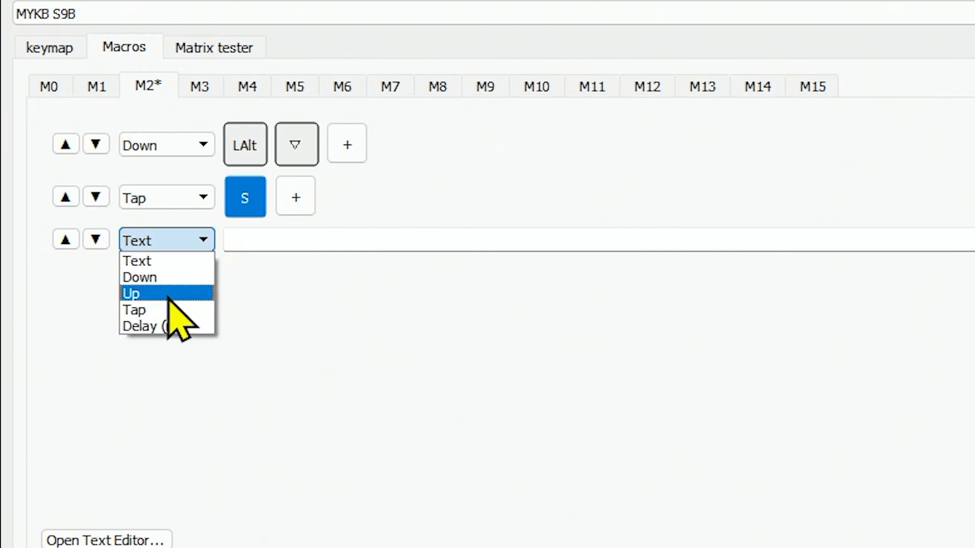
click(132, 293)
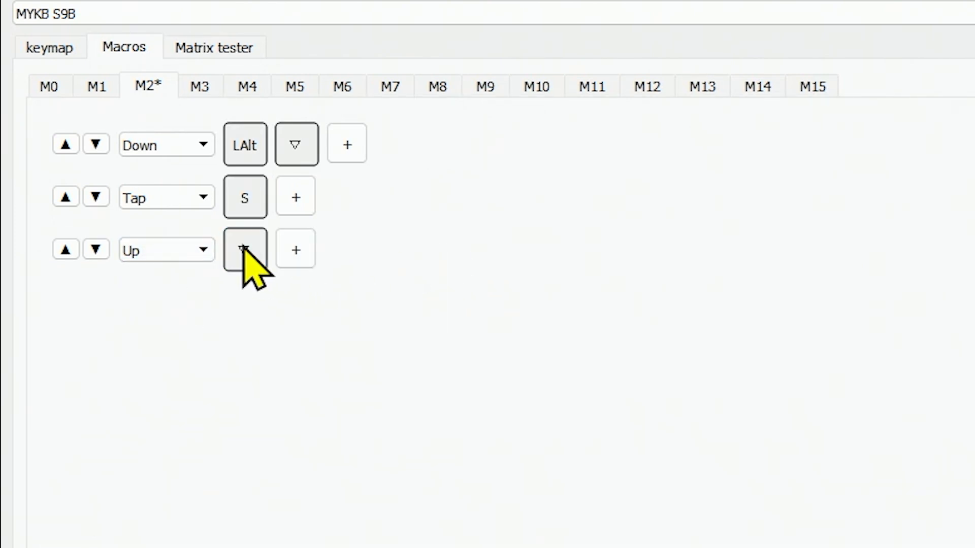
click(245, 250)
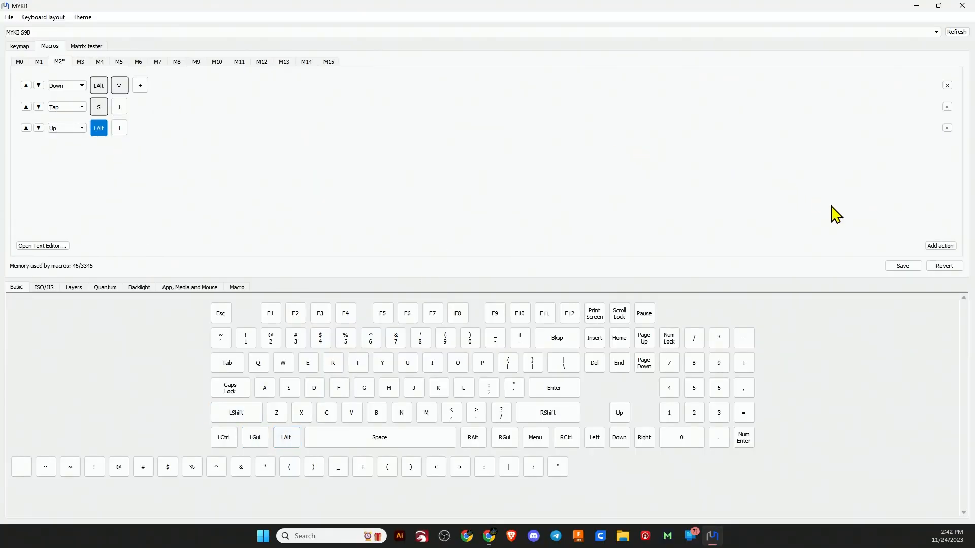
click(901, 265)
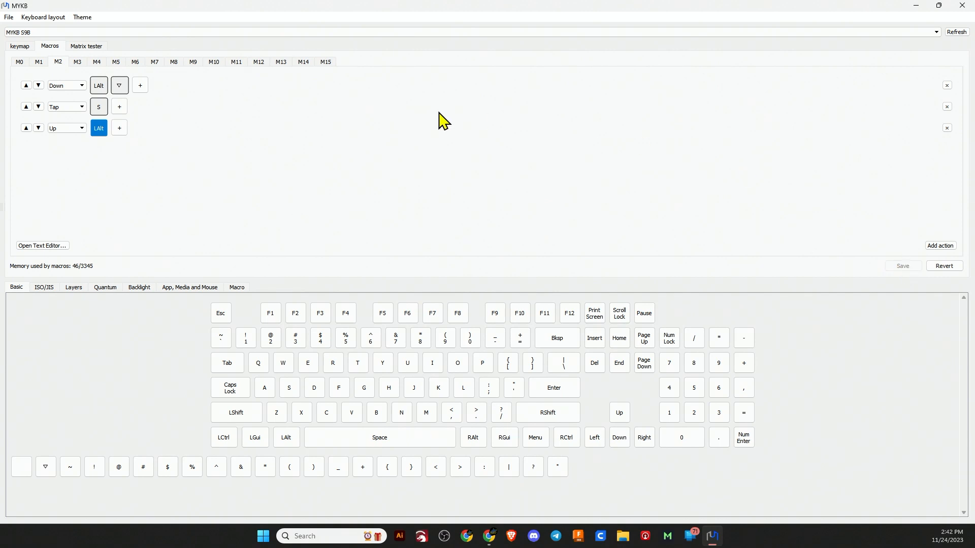
mouse_move(285, 182)
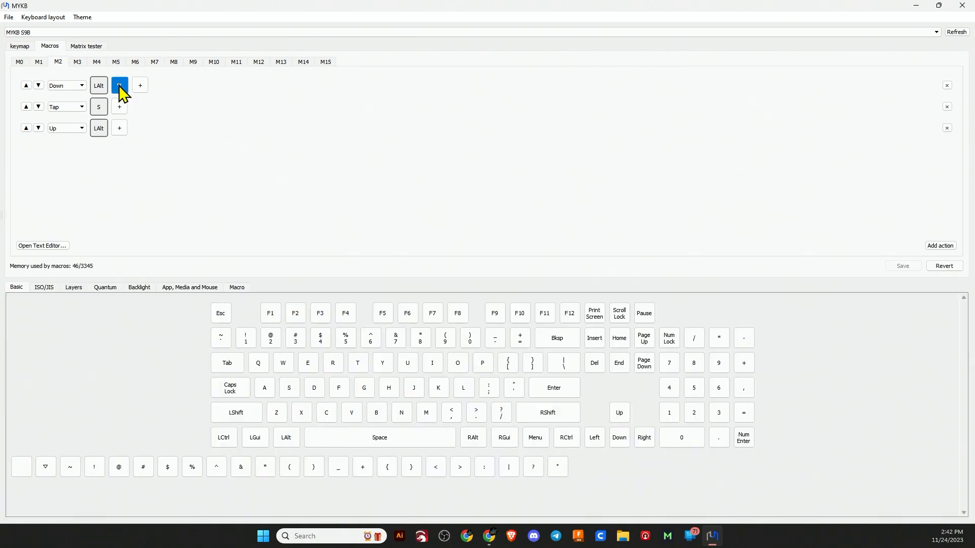
mouse_move(234, 117)
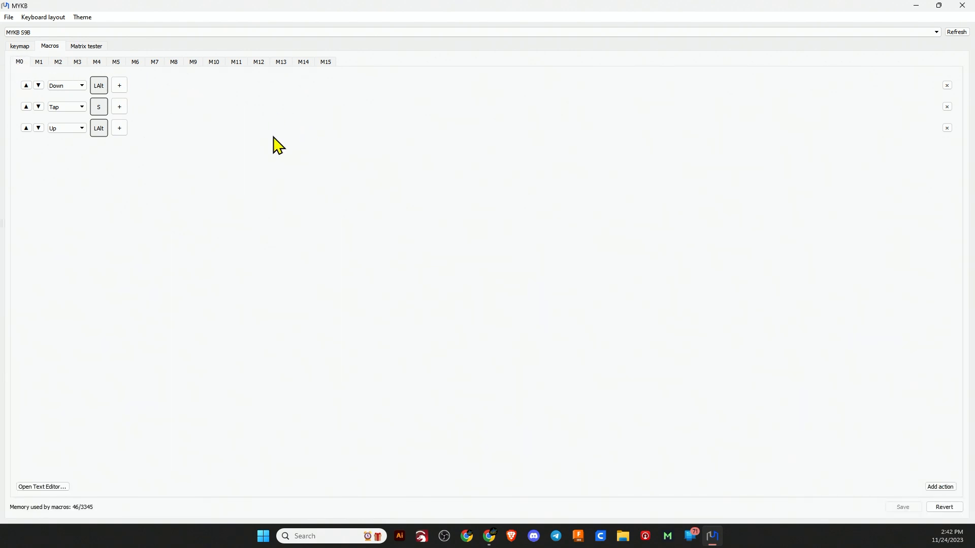
mouse_move(104, 115)
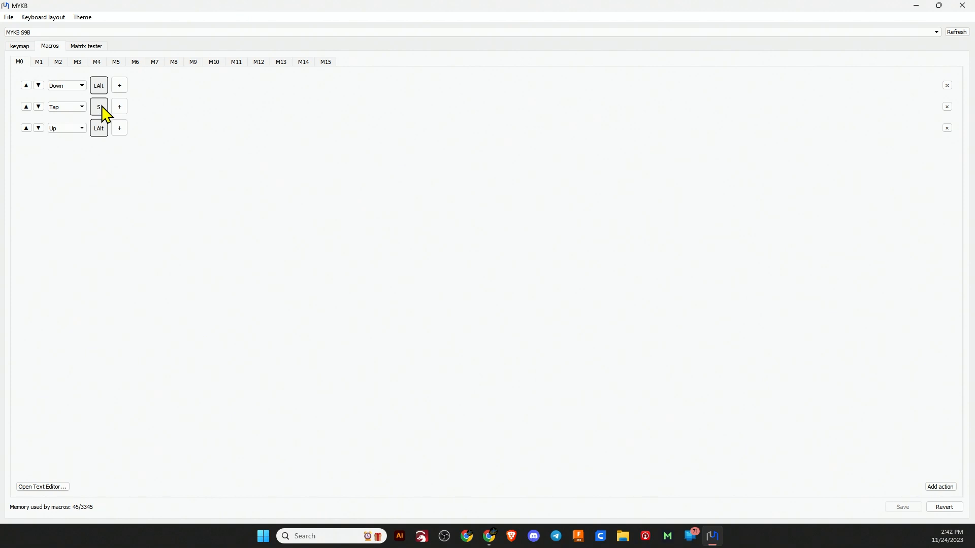
mouse_move(44, 52)
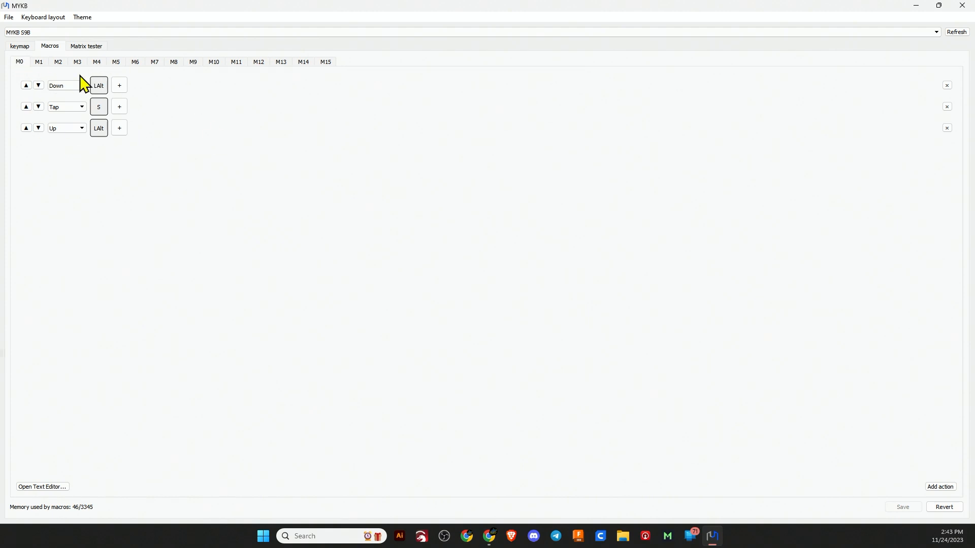
mouse_move(134, 112)
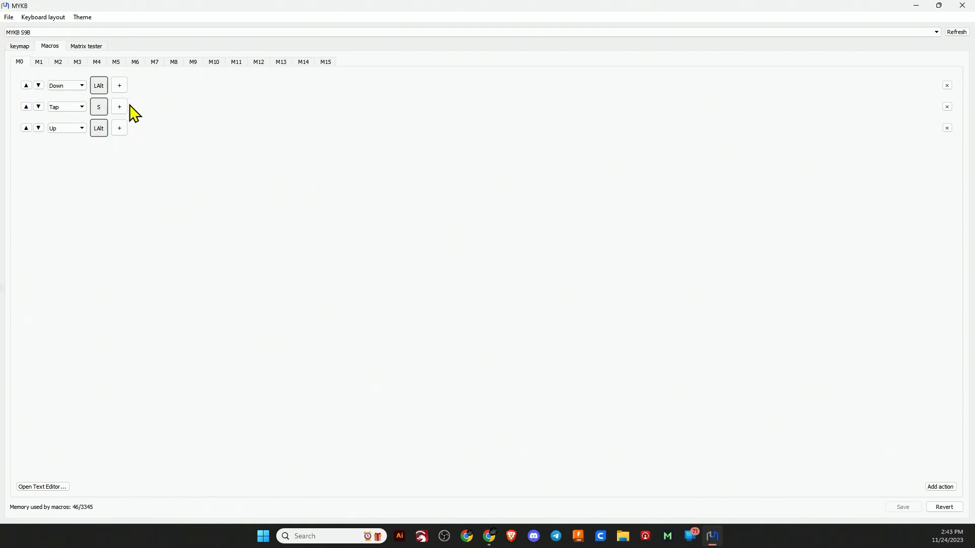
mouse_move(274, 144)
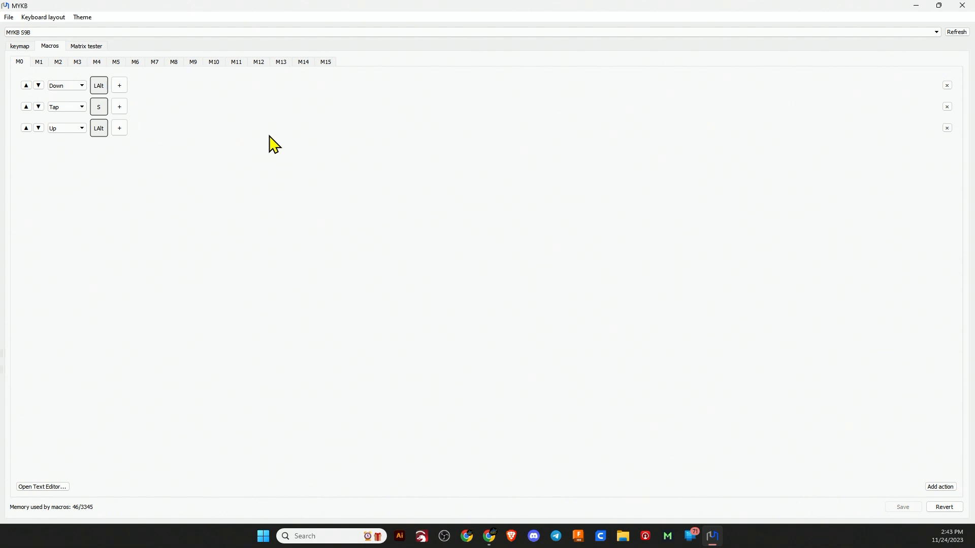
mouse_move(249, 122)
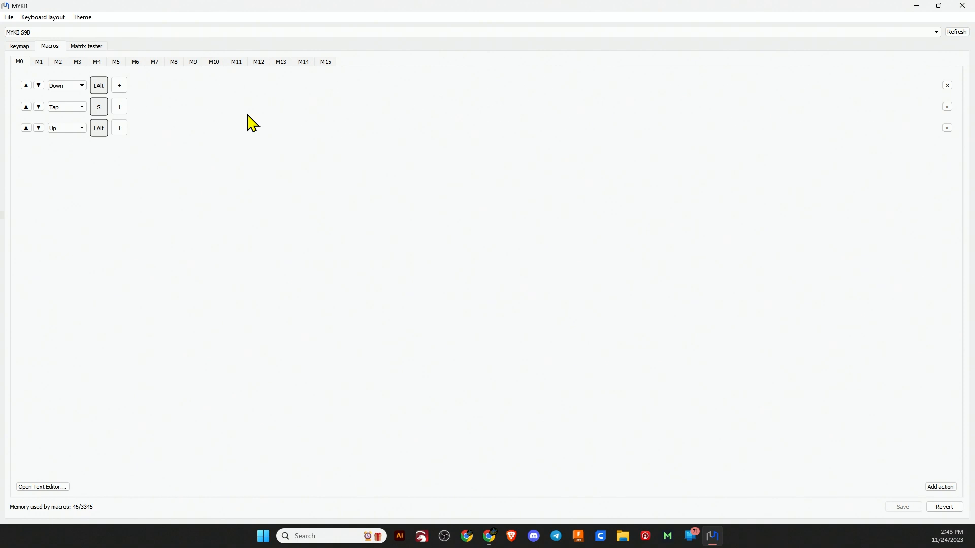
mouse_move(231, 121)
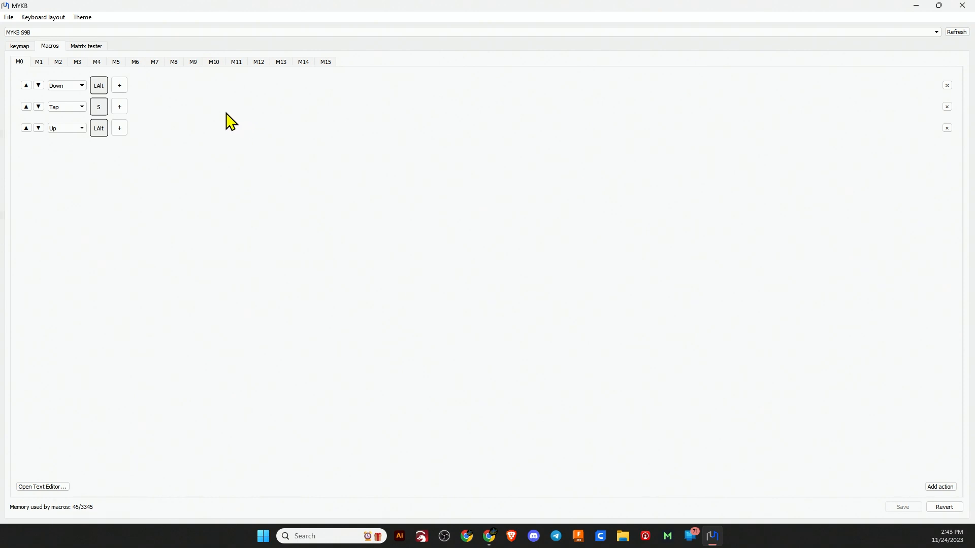